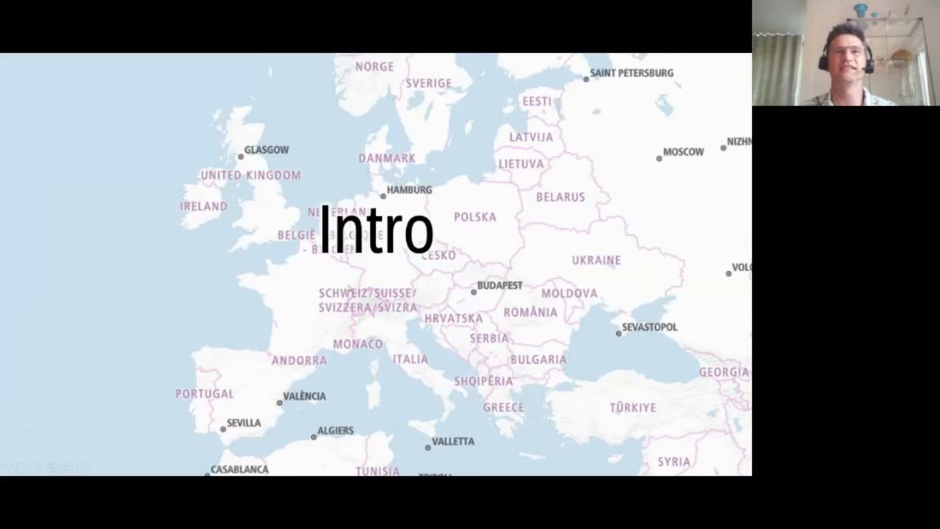
mouse_move(388, 319)
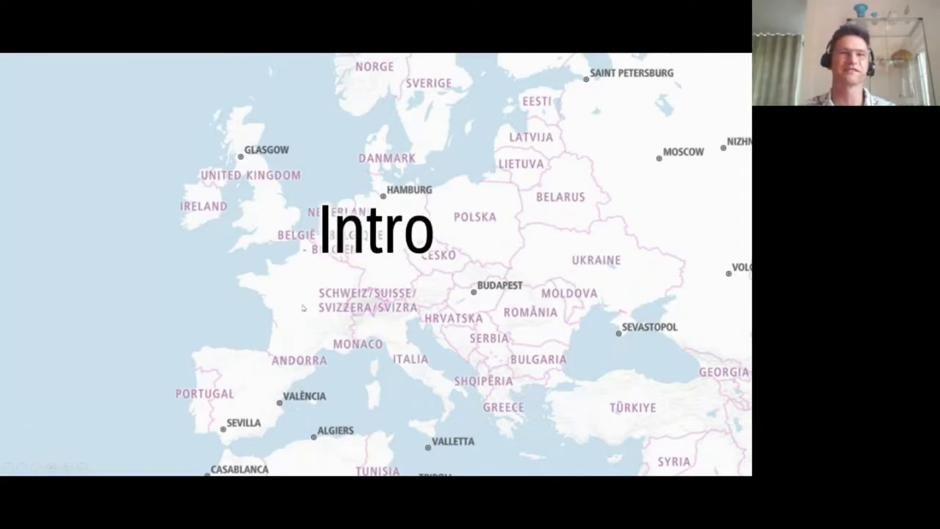
mouse_move(339, 330)
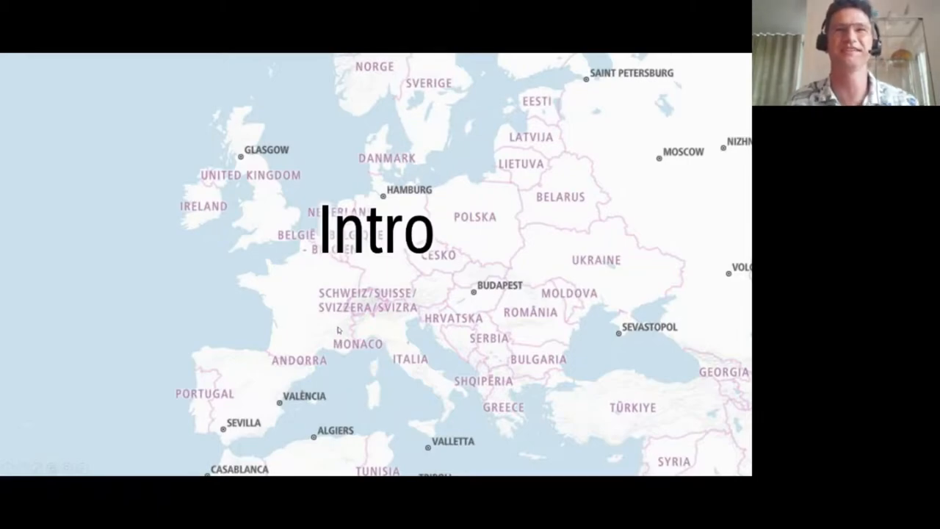
mouse_move(359, 323)
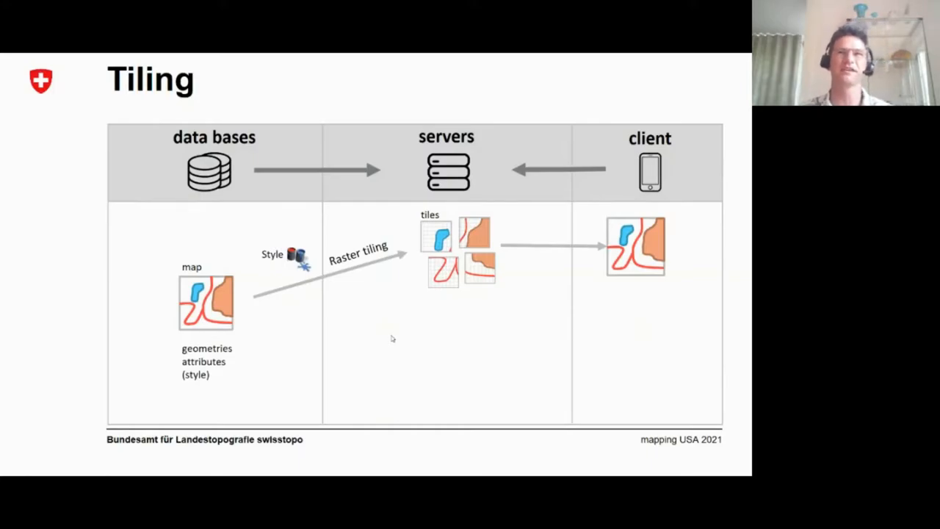
mouse_move(528, 308)
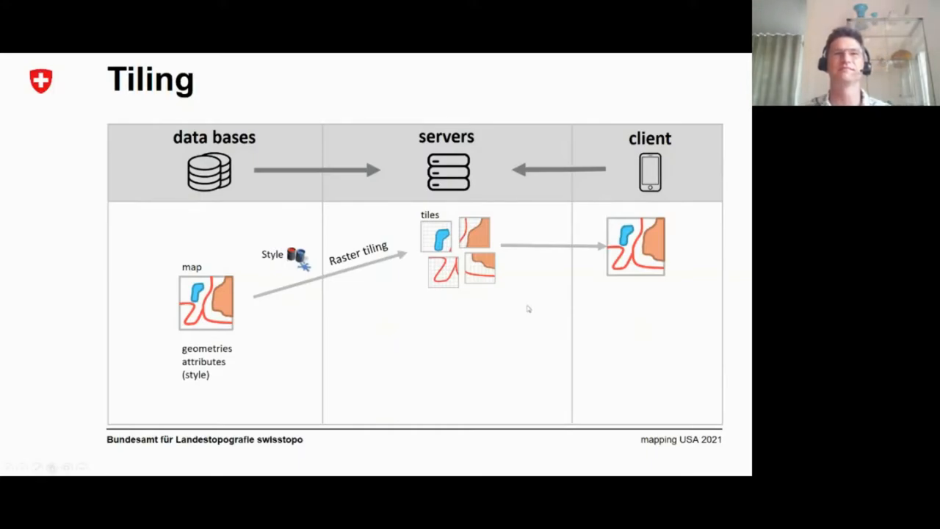
mouse_move(304, 224)
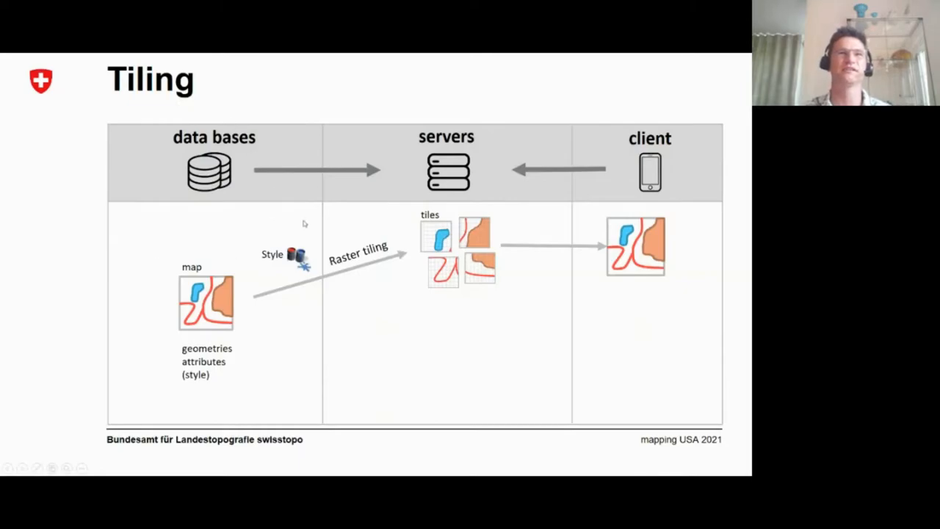
mouse_move(182, 260)
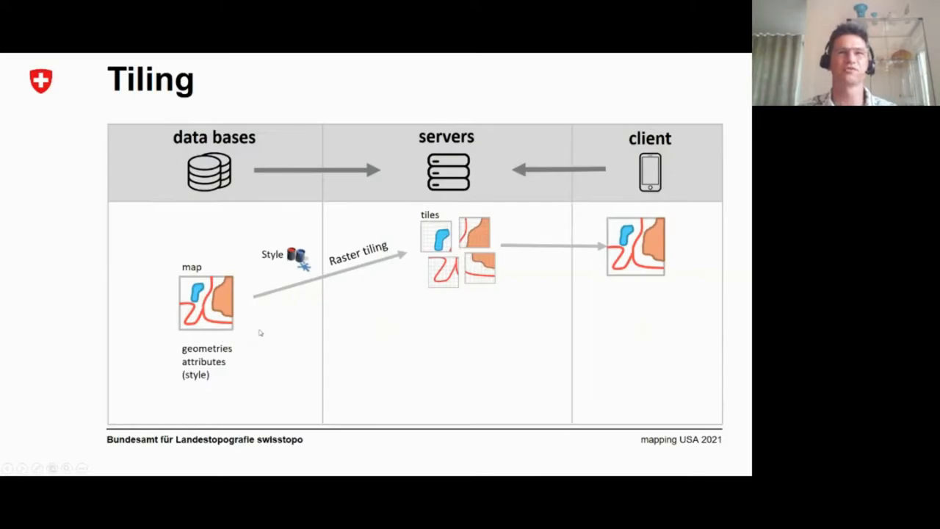
mouse_move(211, 313)
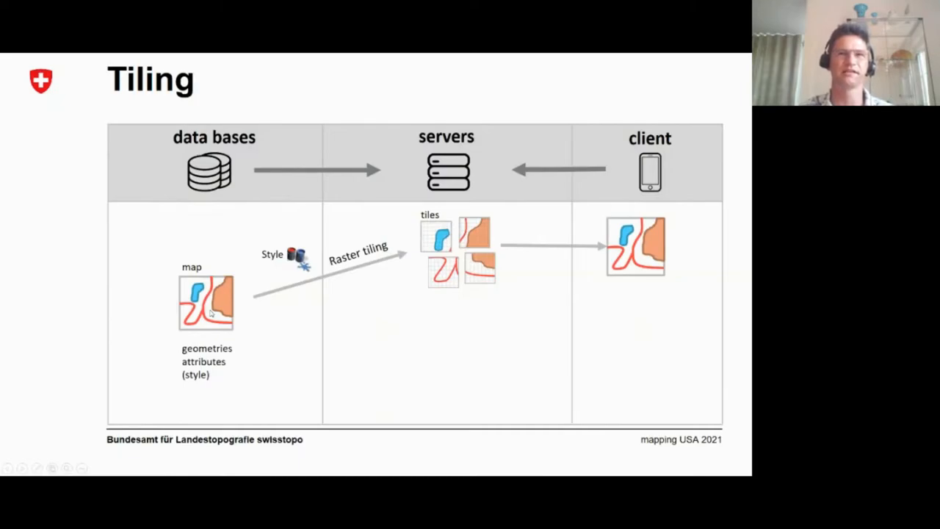
mouse_move(286, 315)
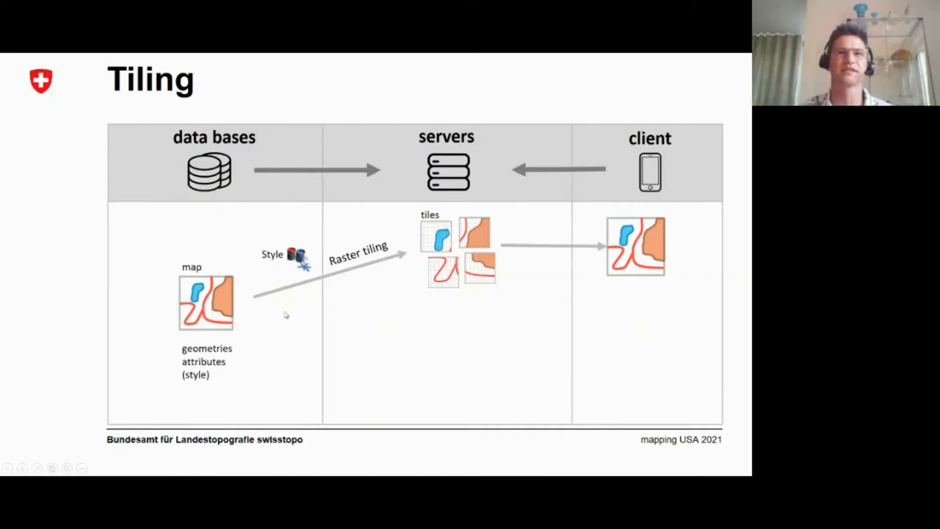
mouse_move(251, 303)
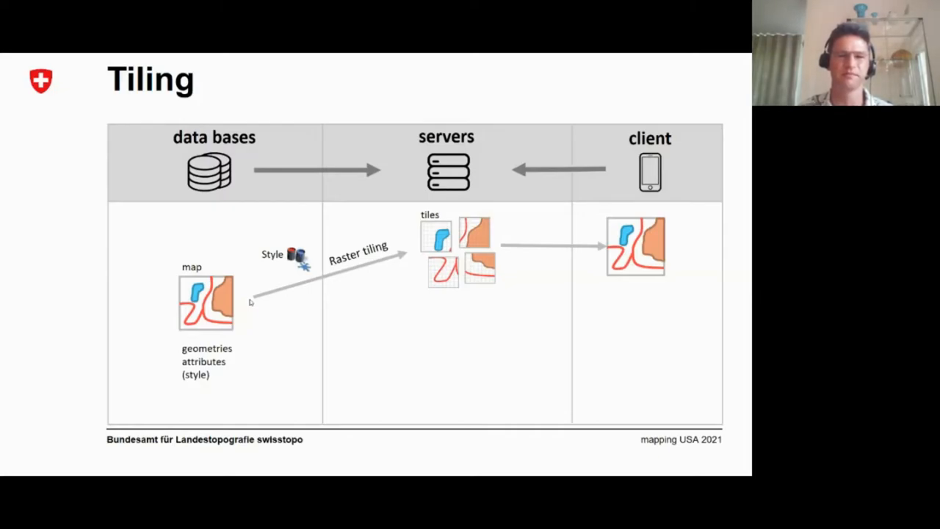
mouse_move(304, 319)
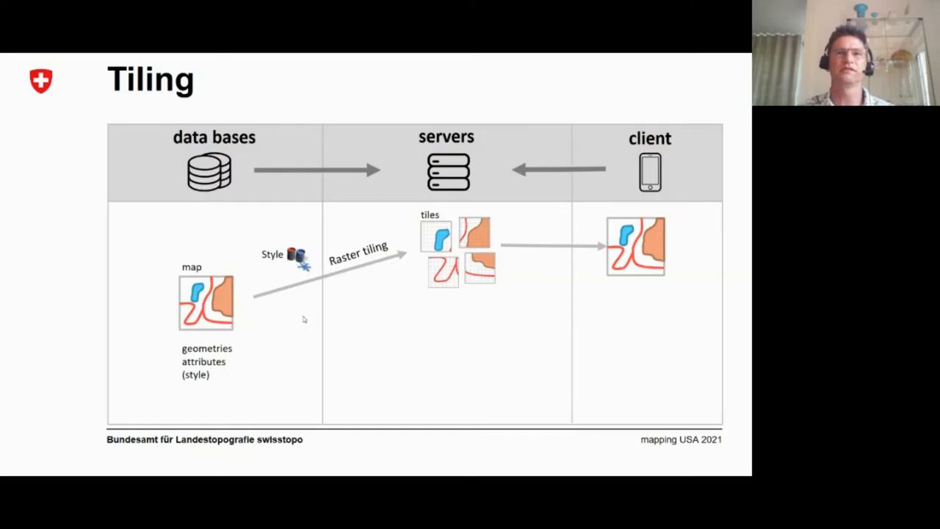
mouse_move(242, 289)
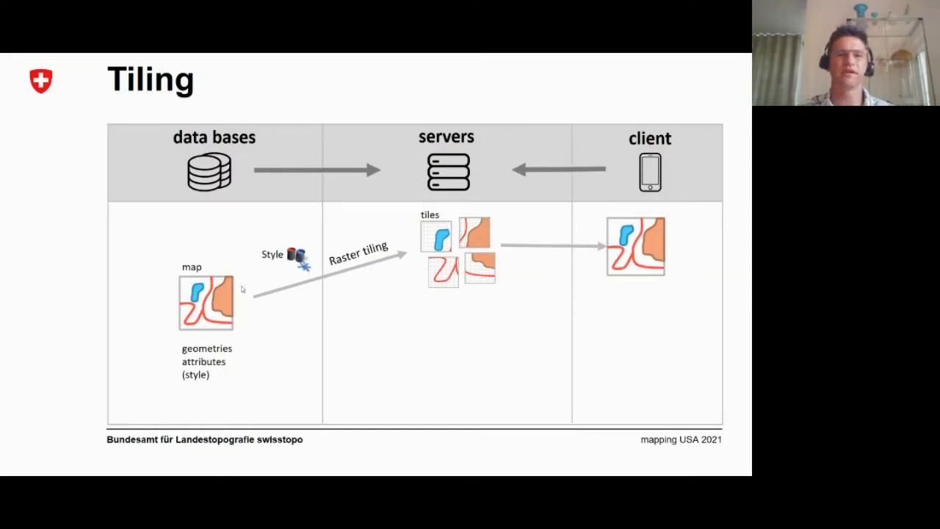
mouse_move(408, 272)
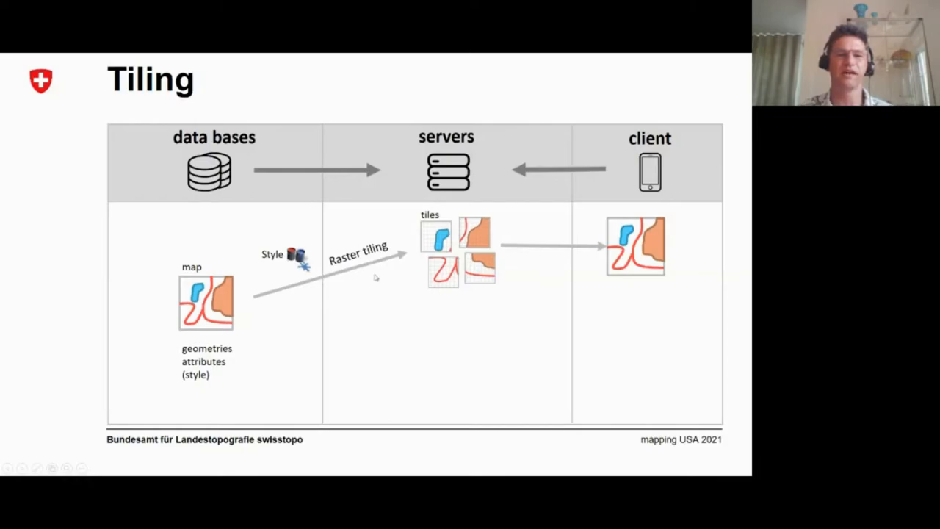
mouse_move(560, 329)
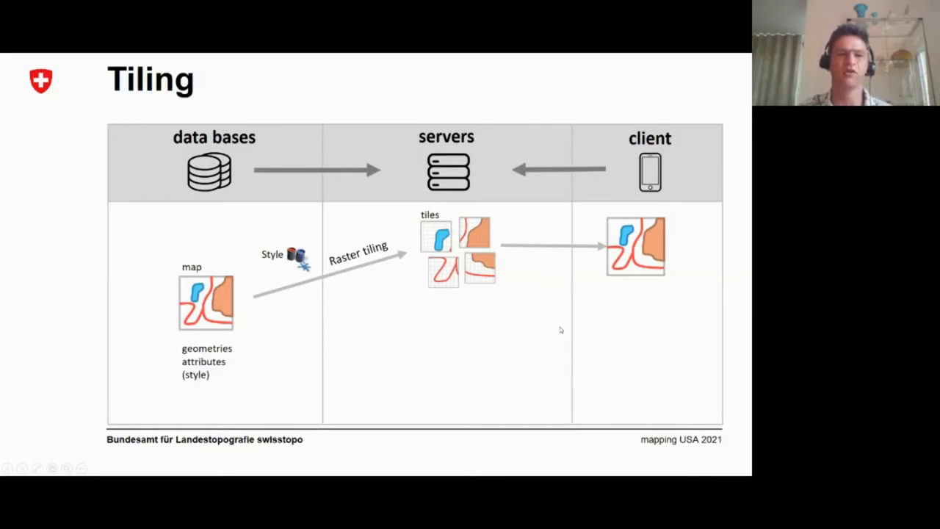
mouse_move(581, 321)
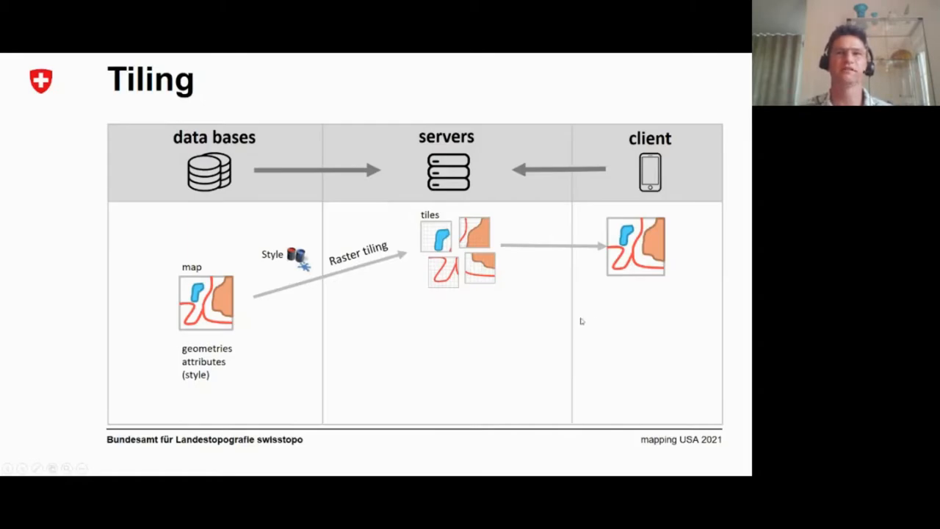
mouse_move(473, 278)
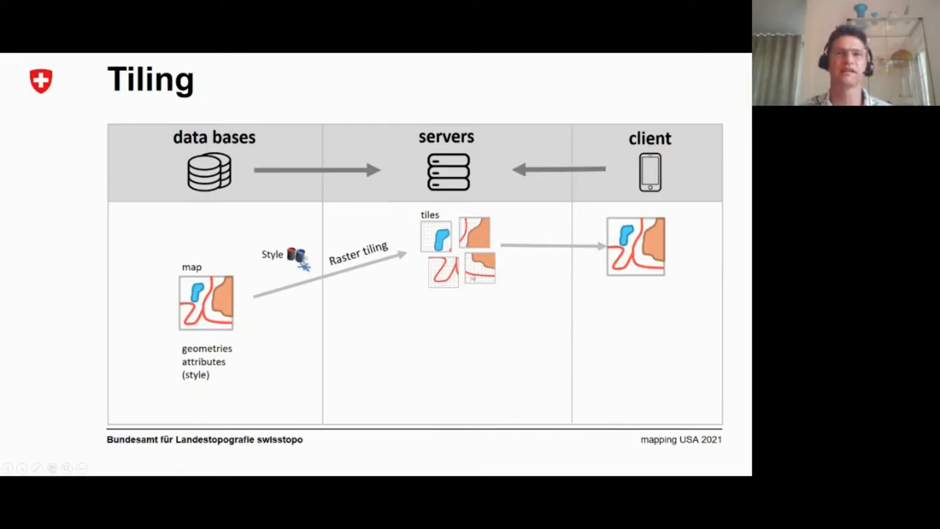
mouse_move(512, 278)
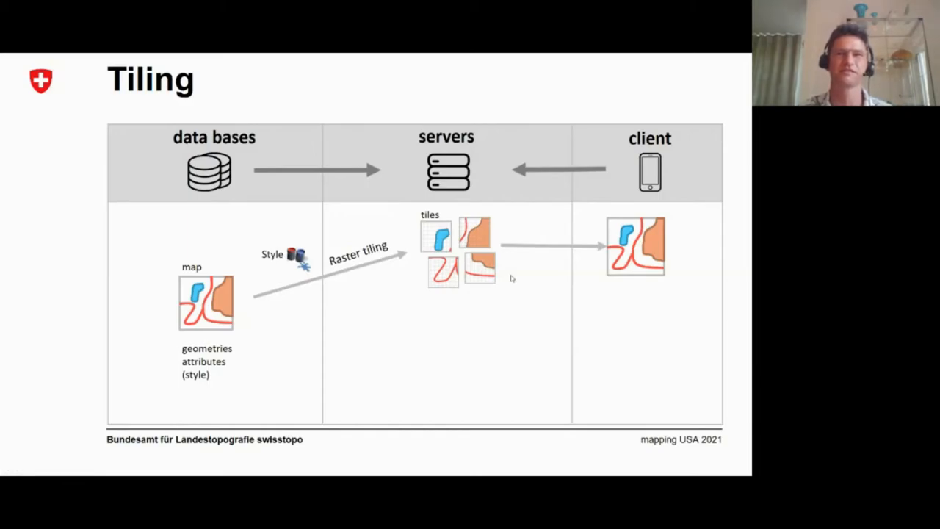
mouse_move(667, 236)
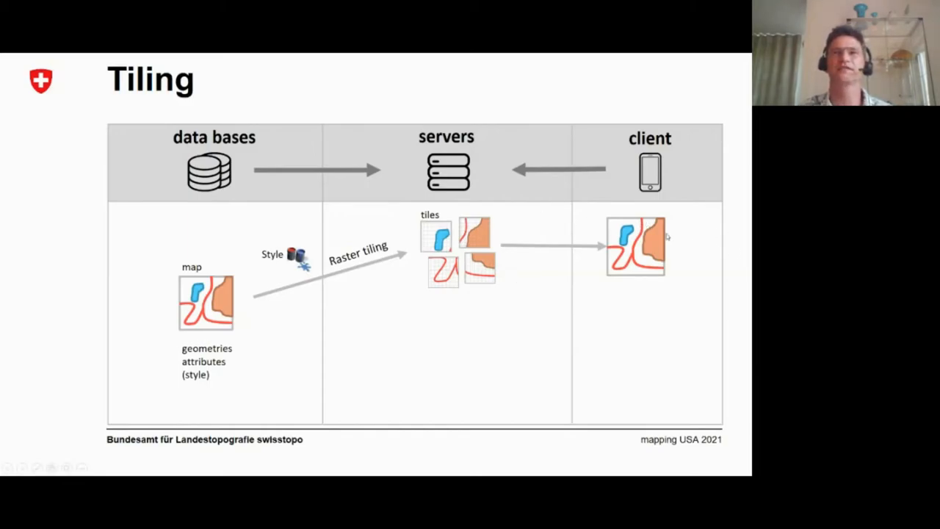
mouse_move(654, 251)
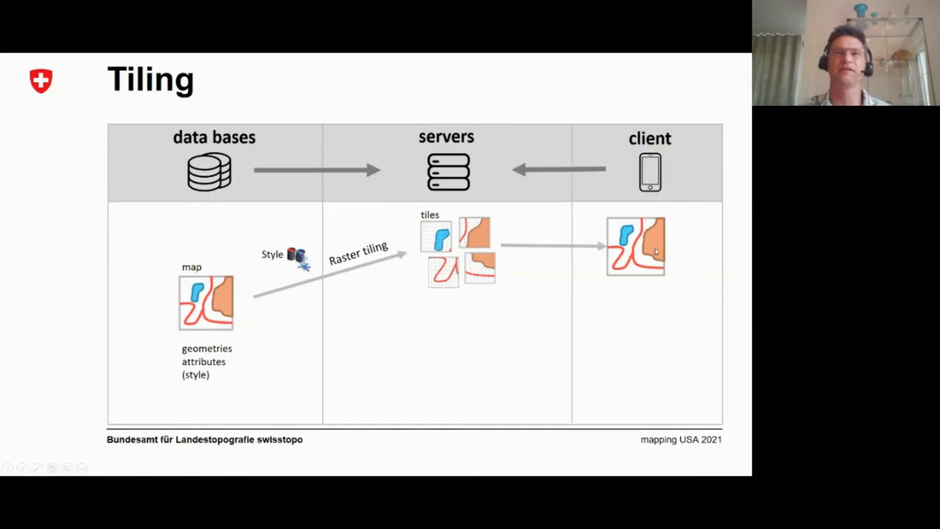
mouse_move(401, 208)
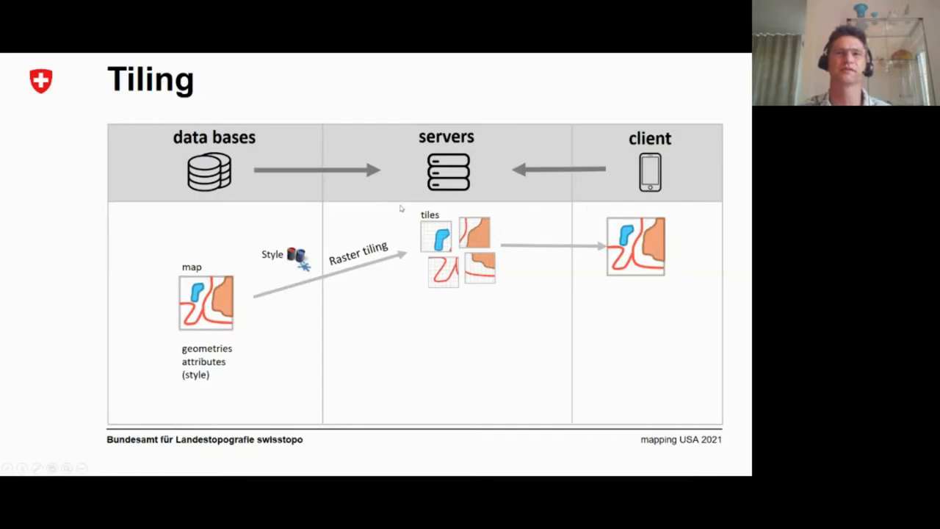
mouse_move(533, 270)
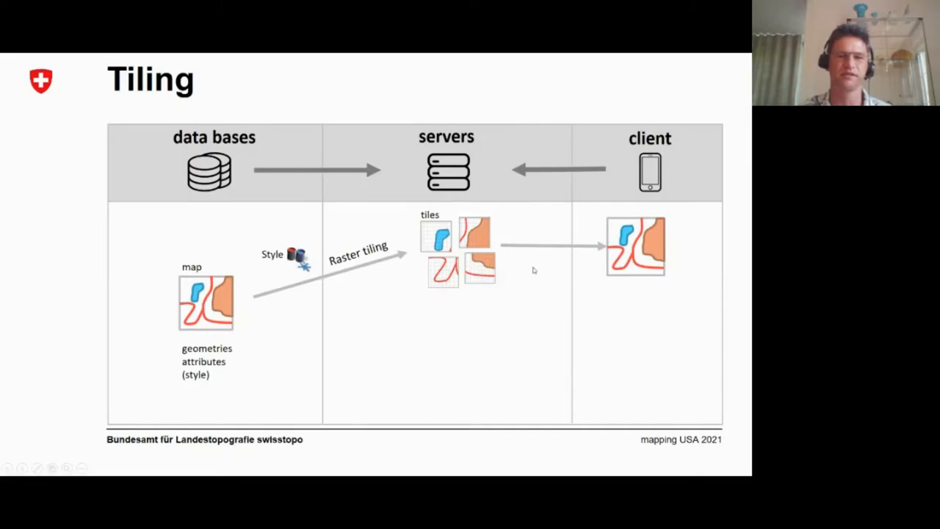
mouse_move(611, 301)
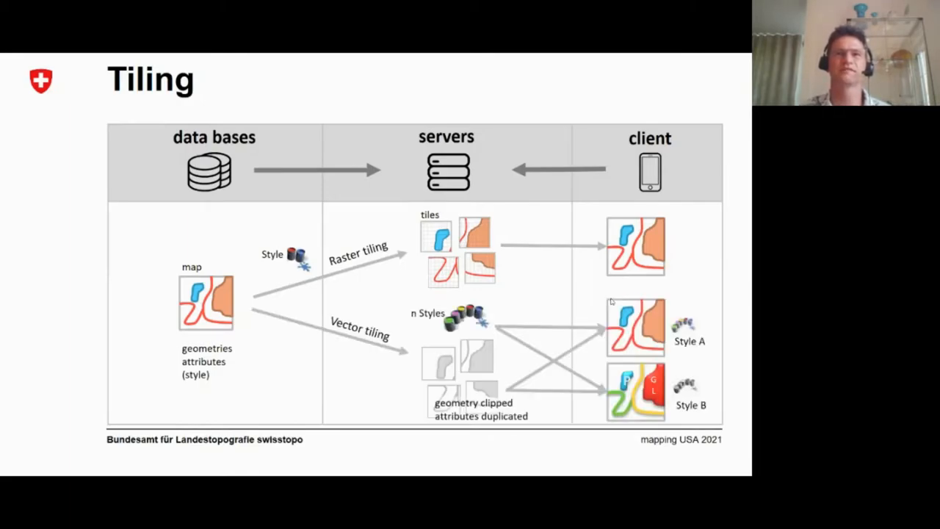
mouse_move(387, 374)
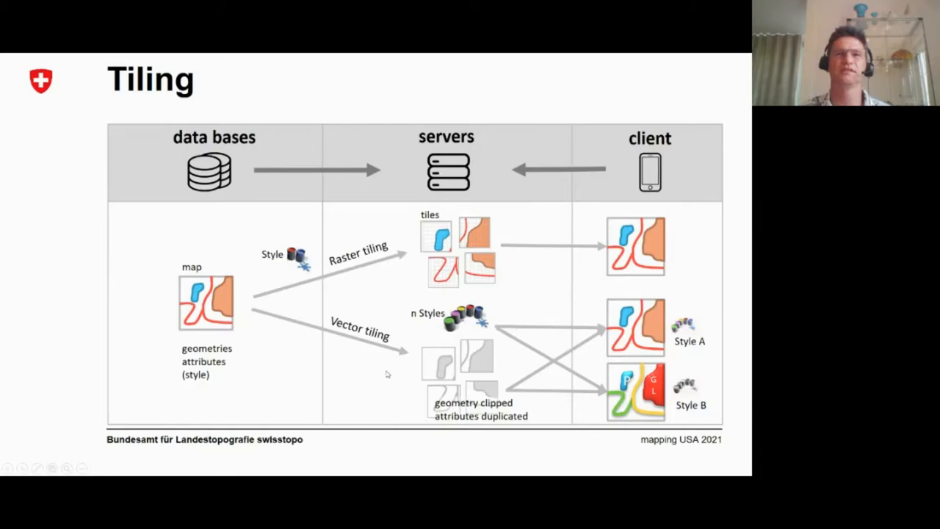
mouse_move(224, 304)
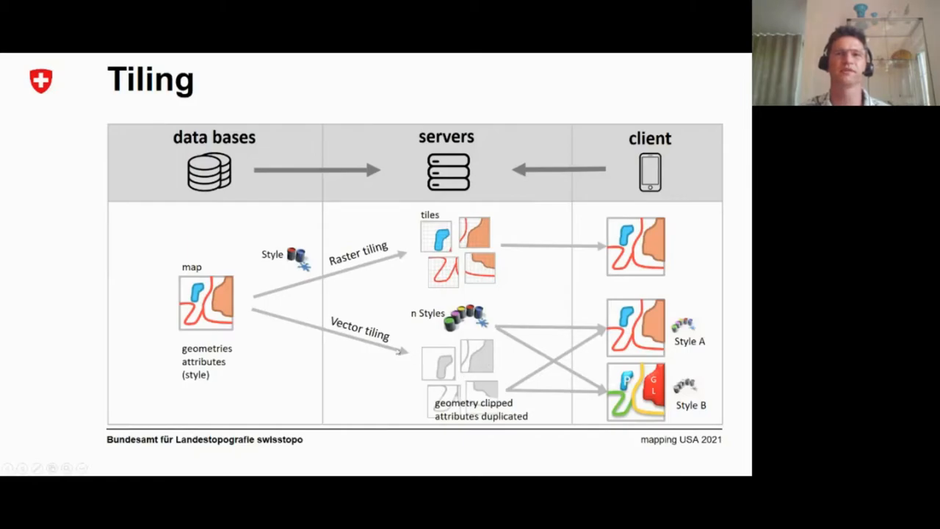
mouse_move(404, 390)
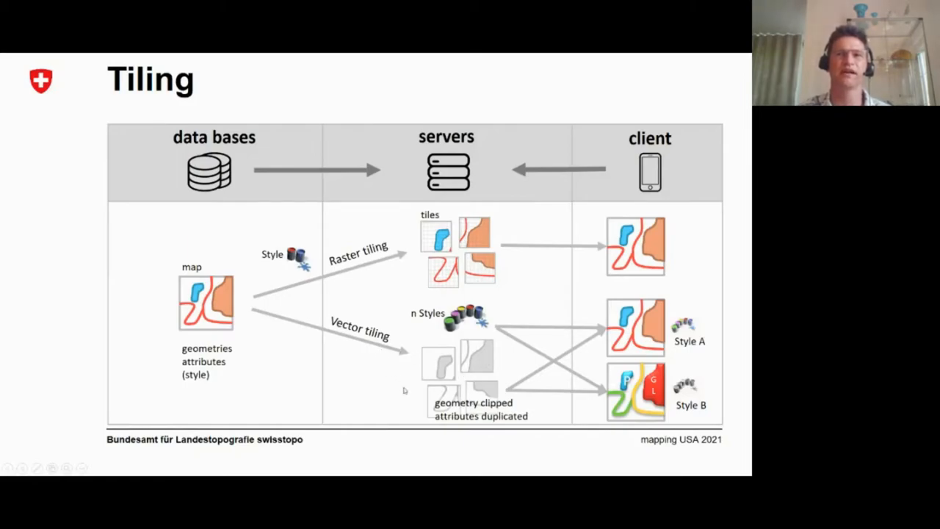
mouse_move(504, 375)
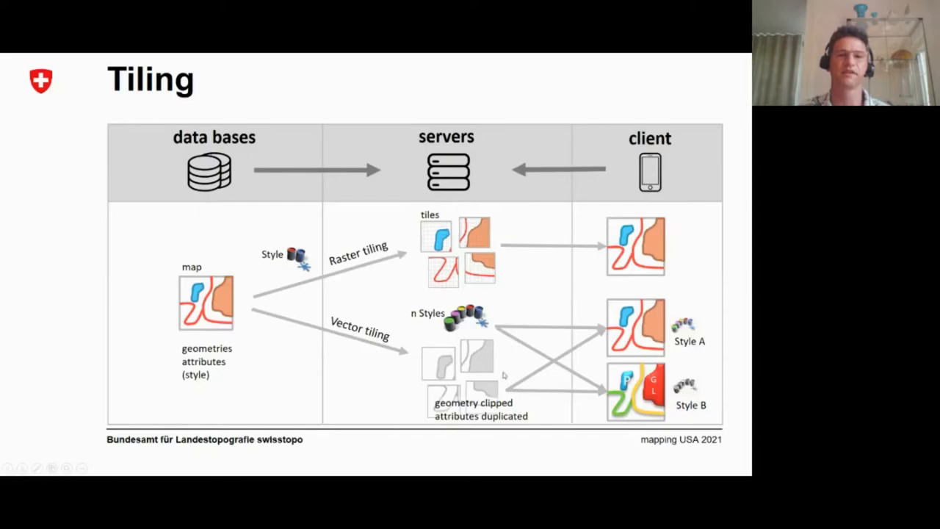
mouse_move(419, 409)
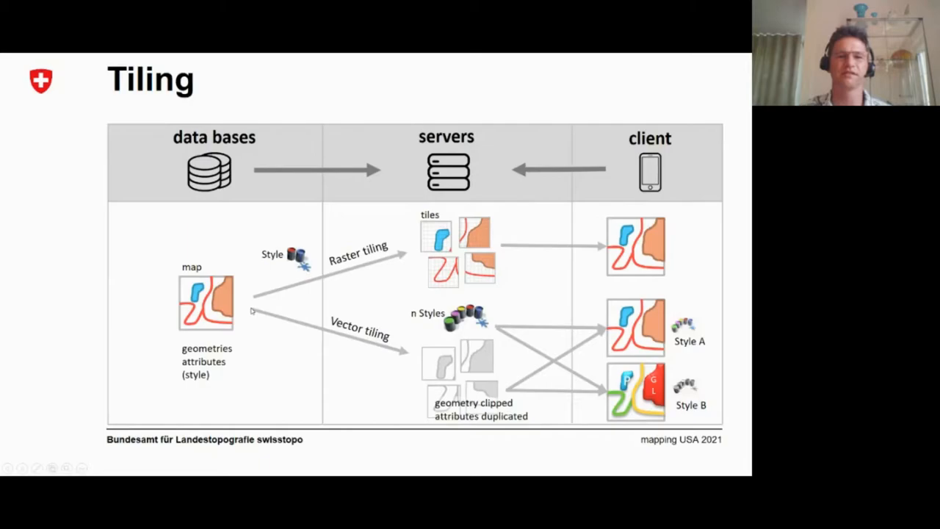
mouse_move(348, 349)
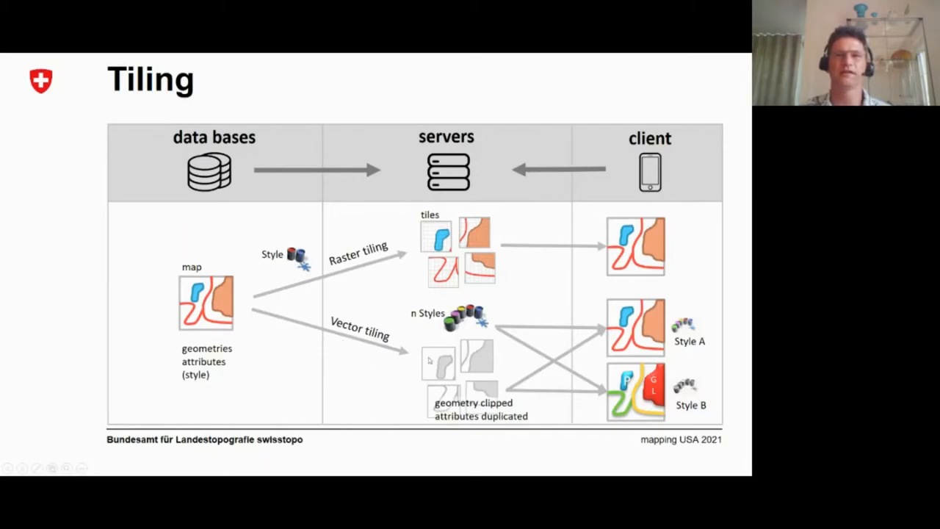
mouse_move(481, 387)
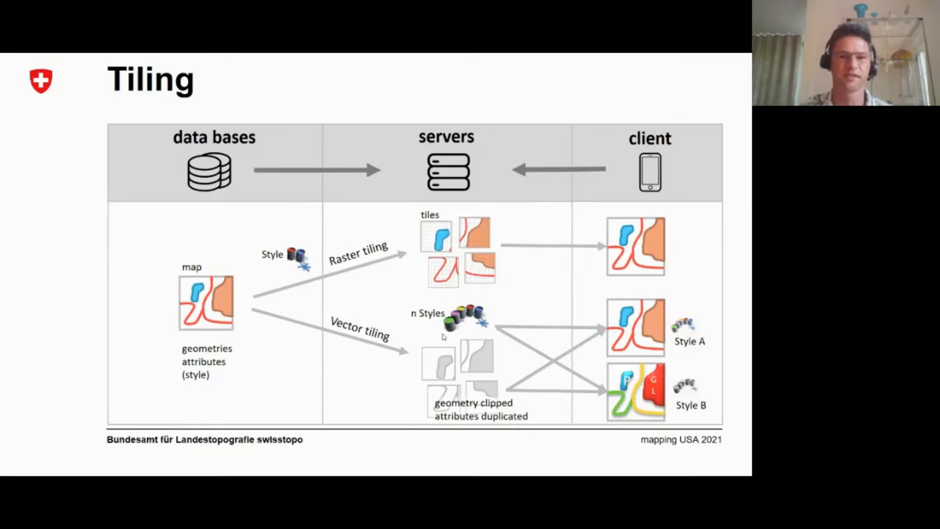
mouse_move(426, 328)
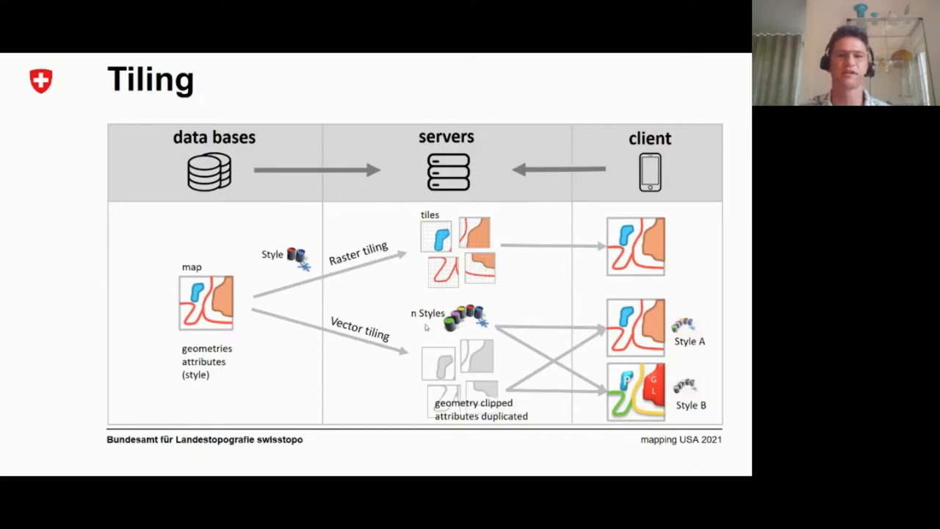
mouse_move(730, 361)
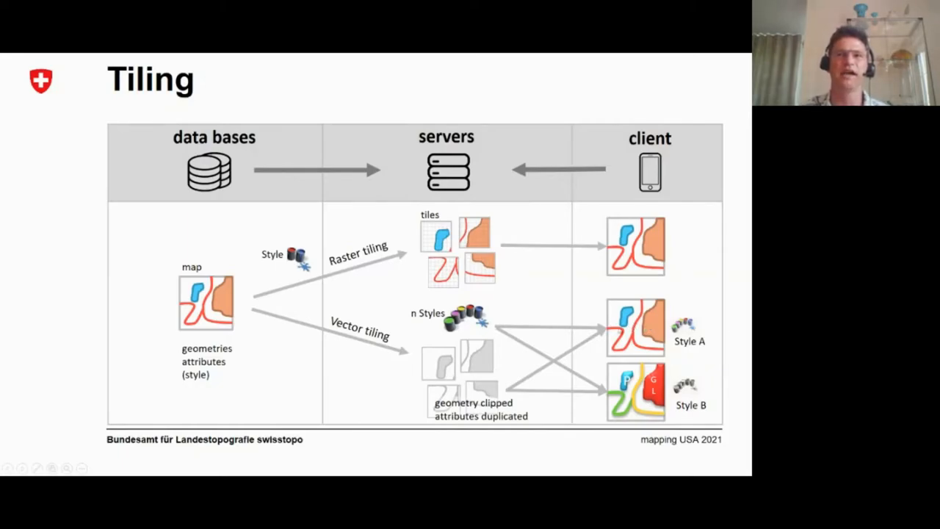
mouse_move(452, 375)
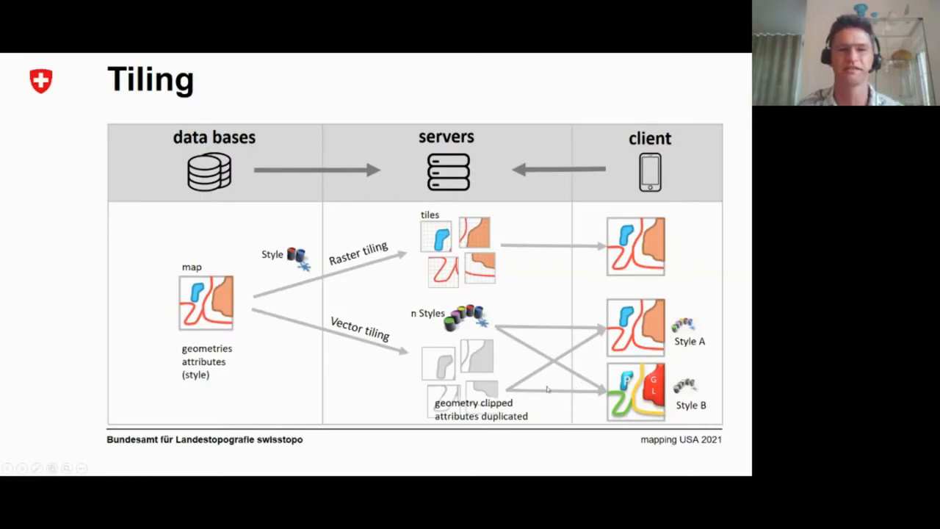
mouse_move(562, 404)
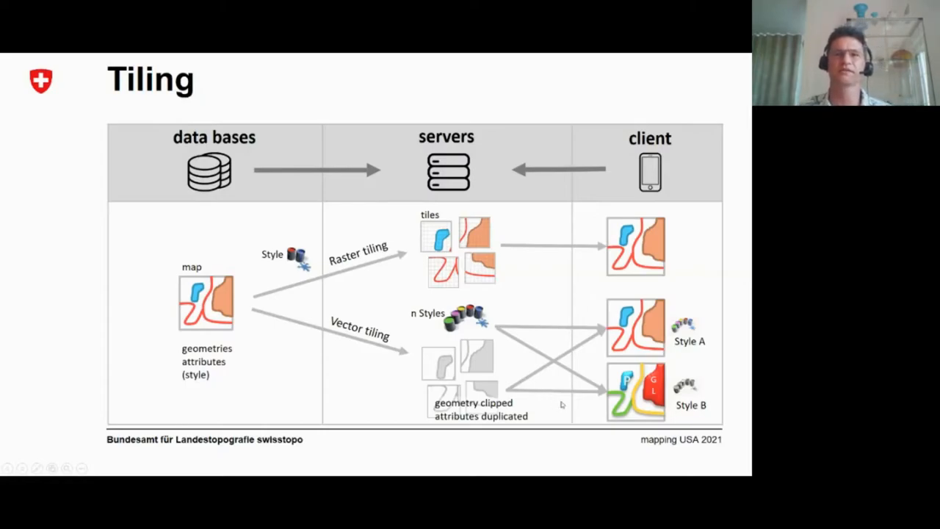
mouse_move(632, 354)
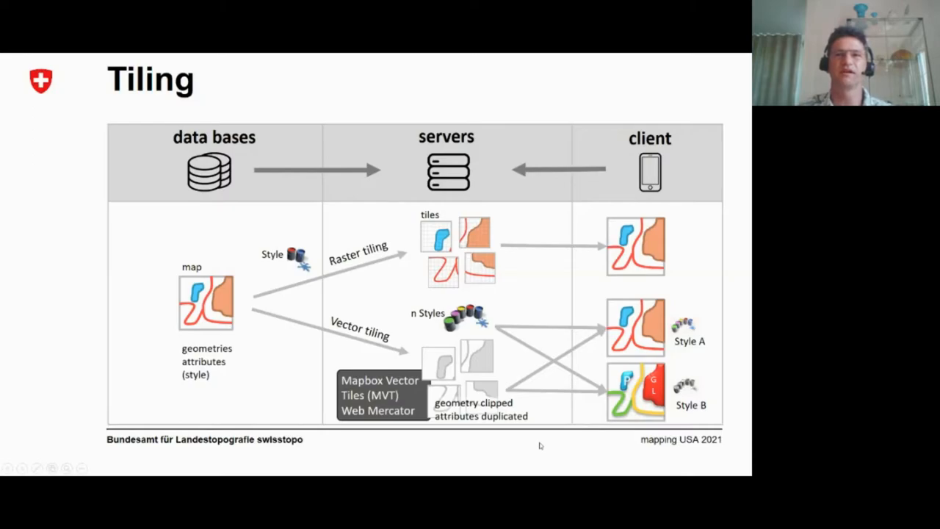
mouse_move(465, 445)
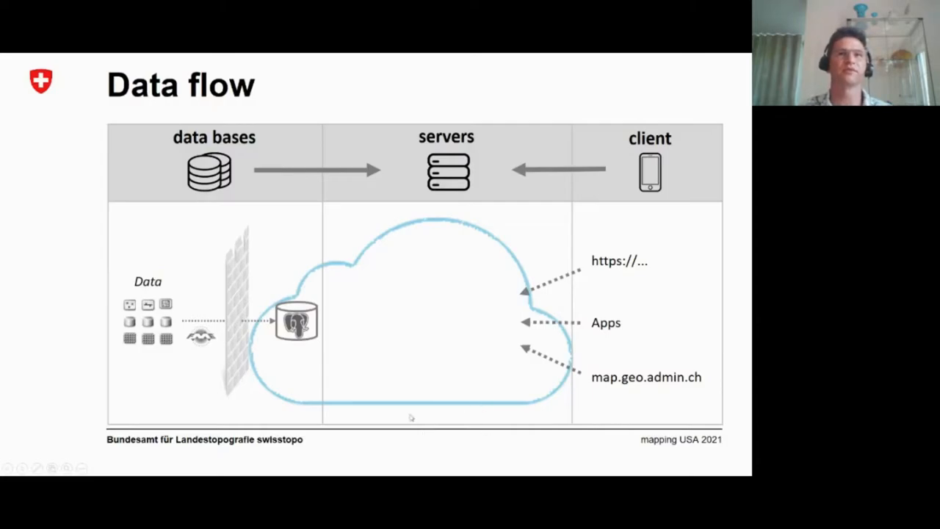
mouse_move(218, 305)
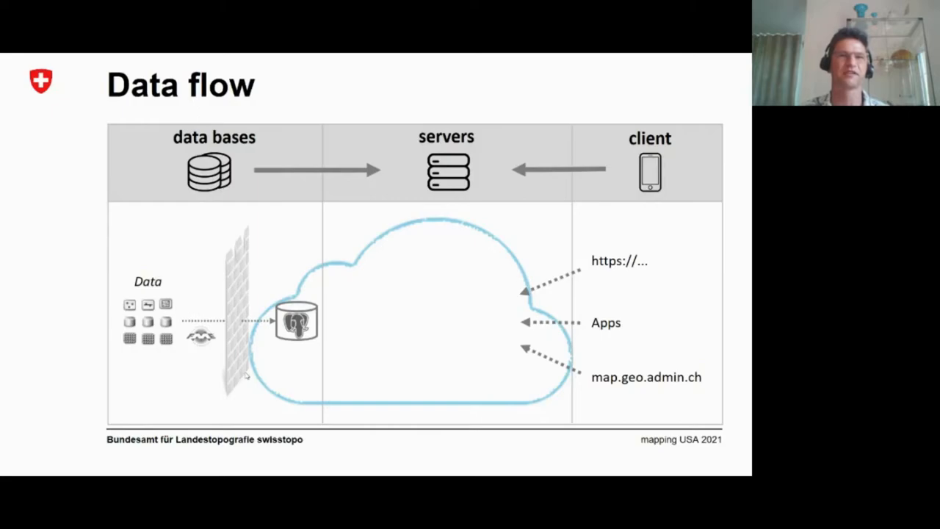
mouse_move(237, 253)
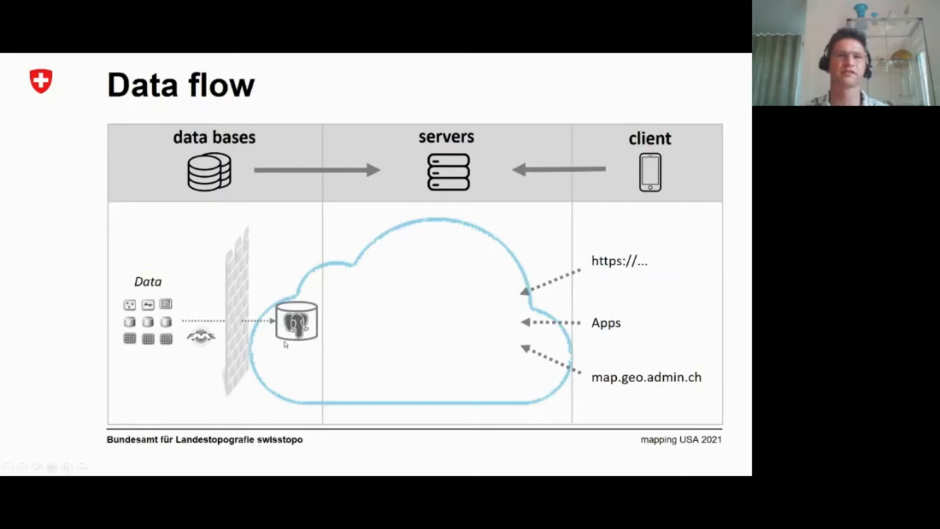
mouse_move(213, 351)
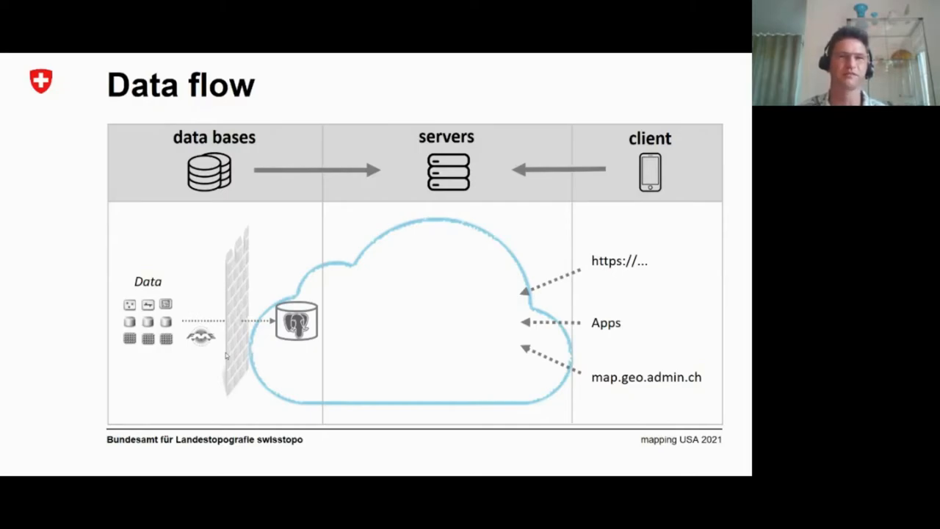
mouse_move(272, 365)
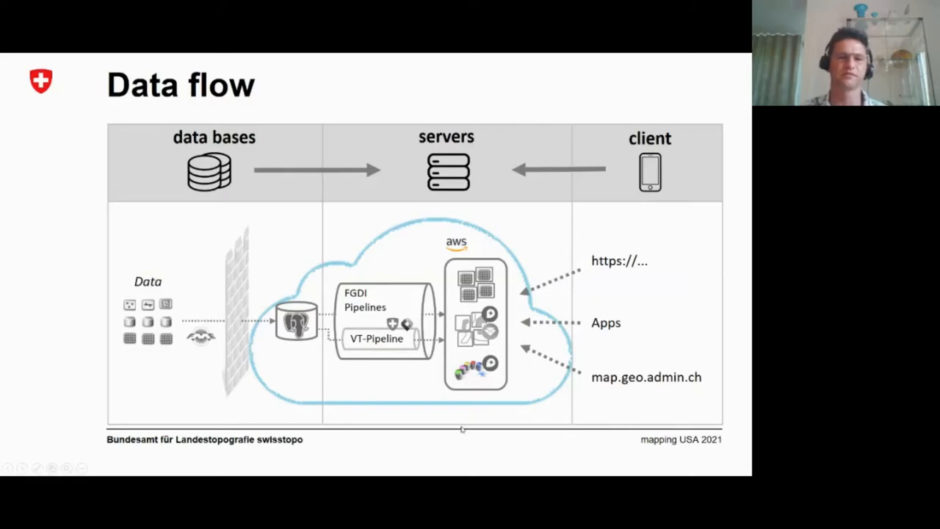
mouse_move(510, 275)
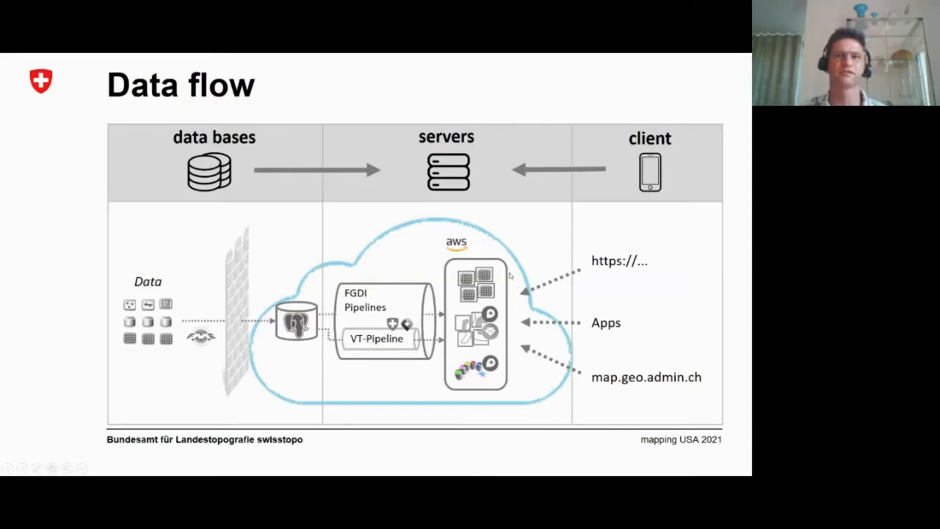
mouse_move(520, 292)
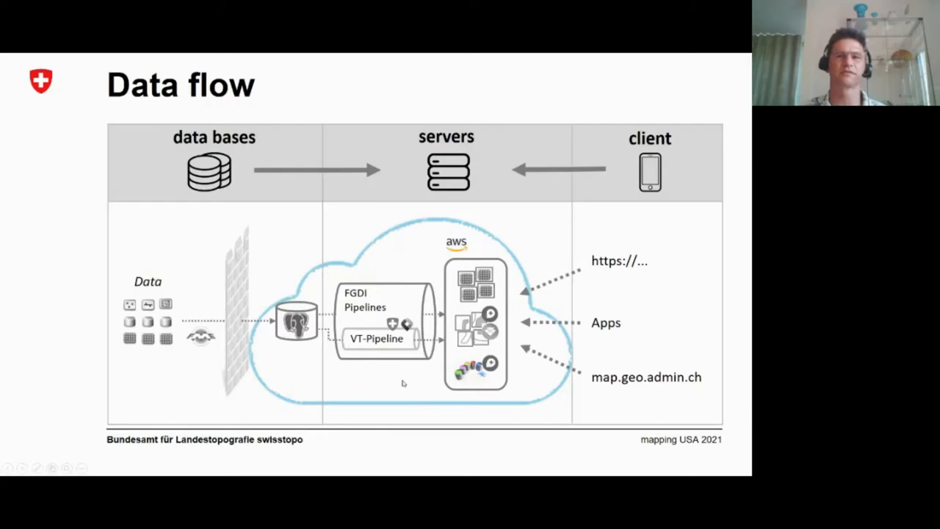
mouse_move(594, 349)
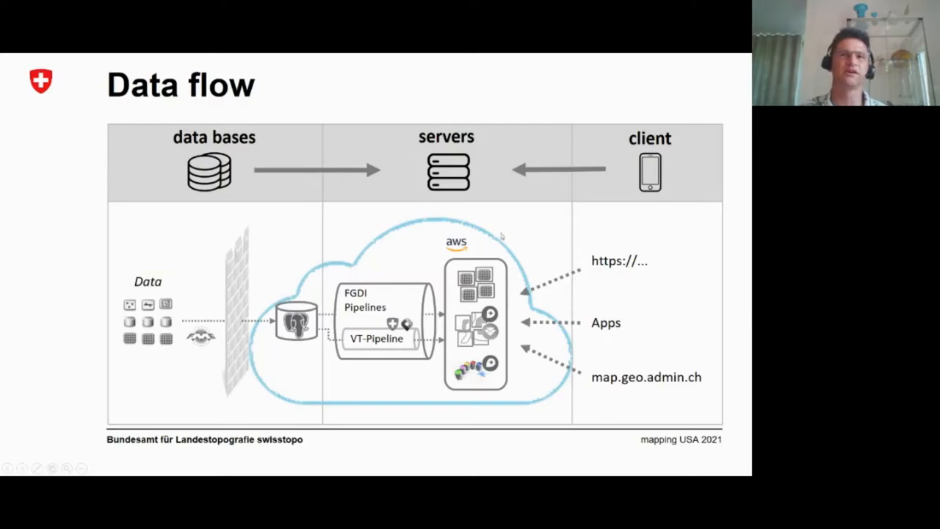
mouse_move(483, 398)
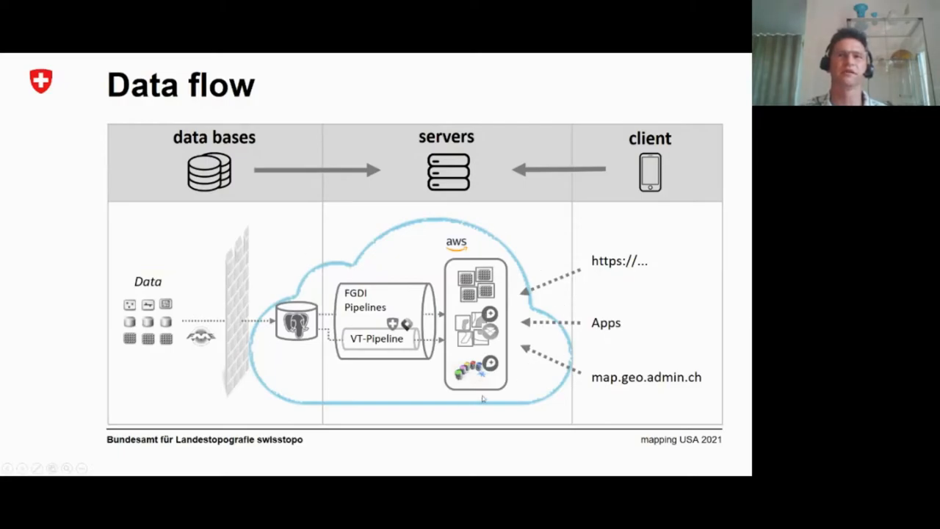
mouse_move(500, 399)
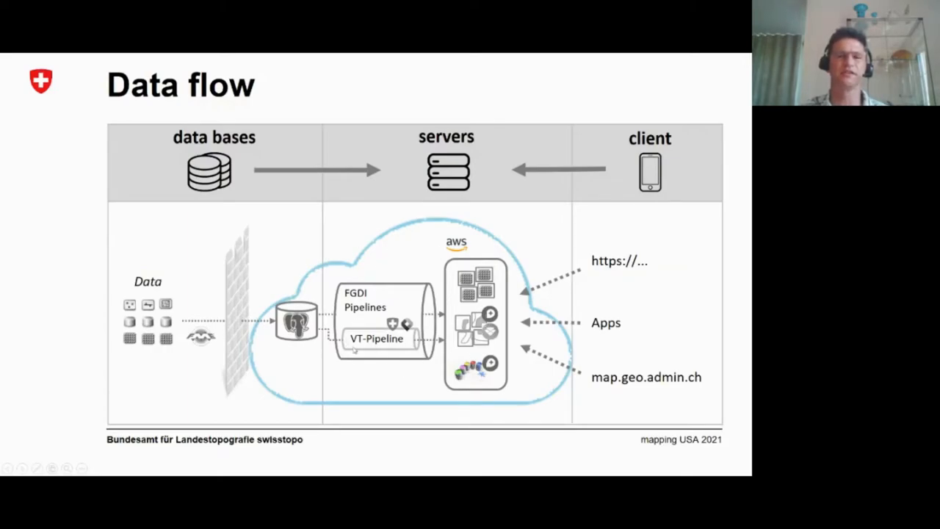
mouse_move(369, 361)
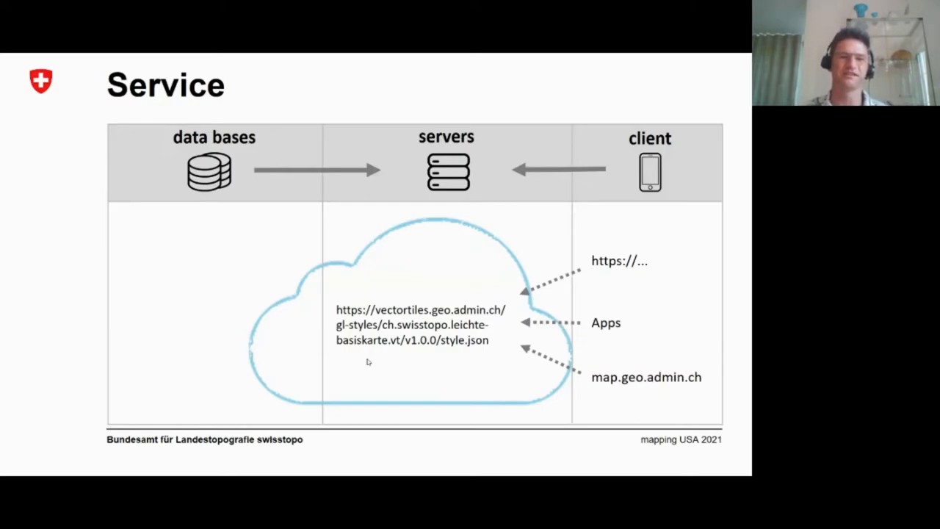
mouse_move(463, 357)
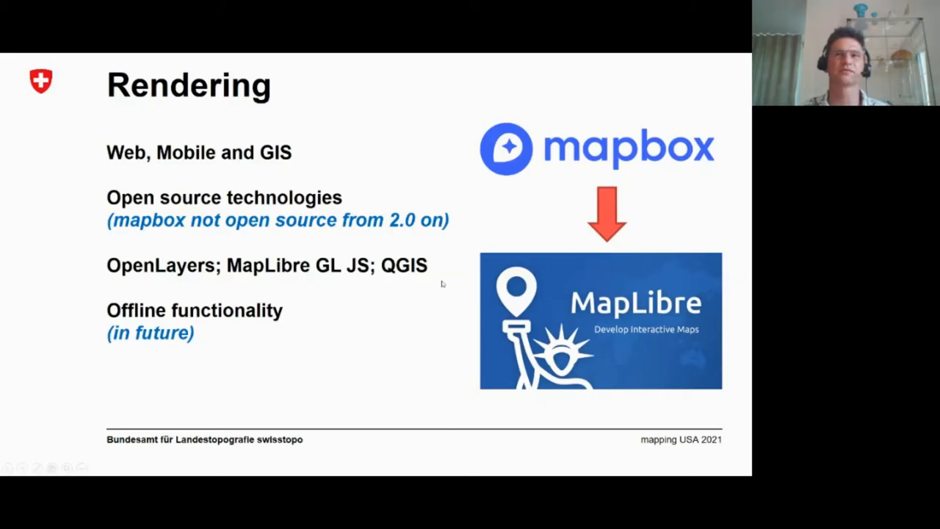
mouse_move(455, 251)
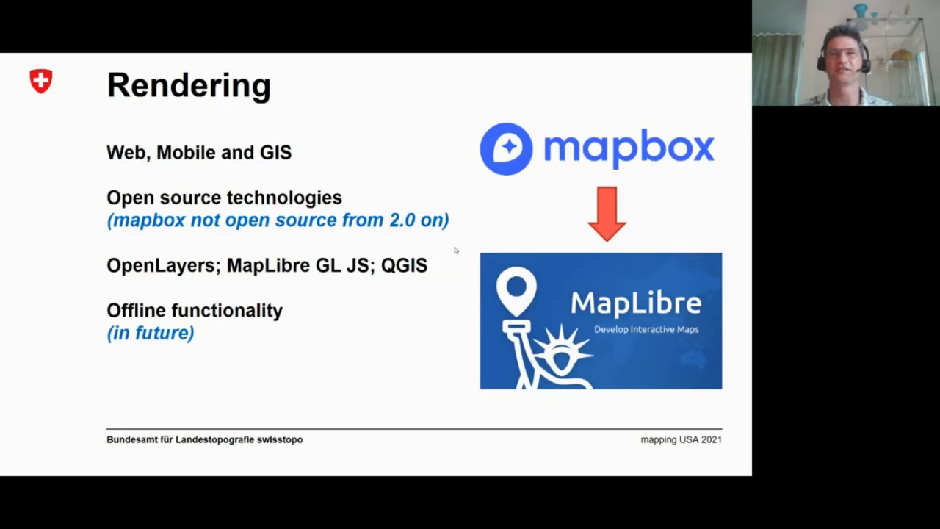
mouse_move(694, 285)
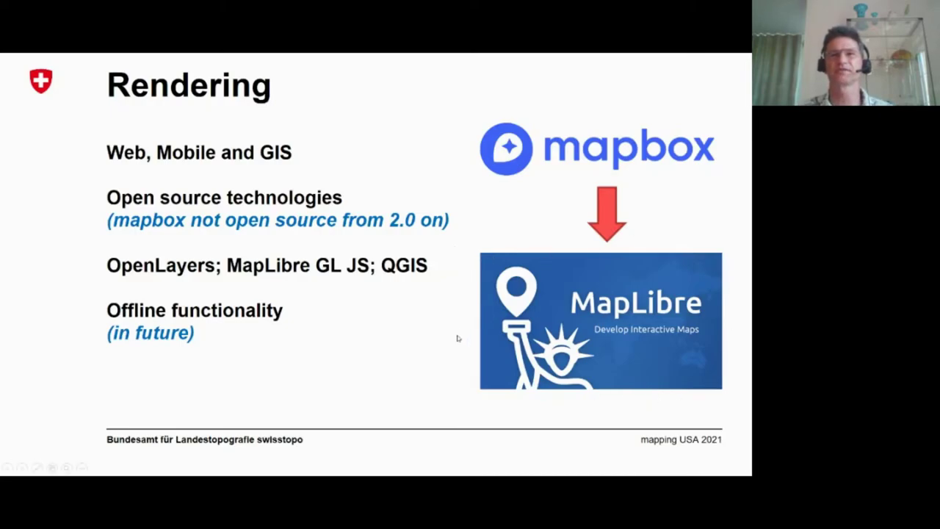
mouse_move(471, 326)
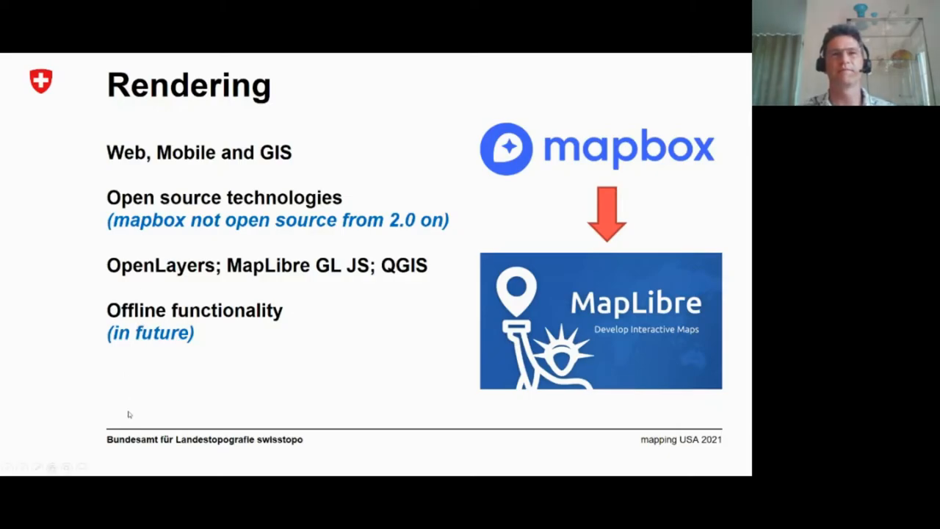
mouse_move(227, 414)
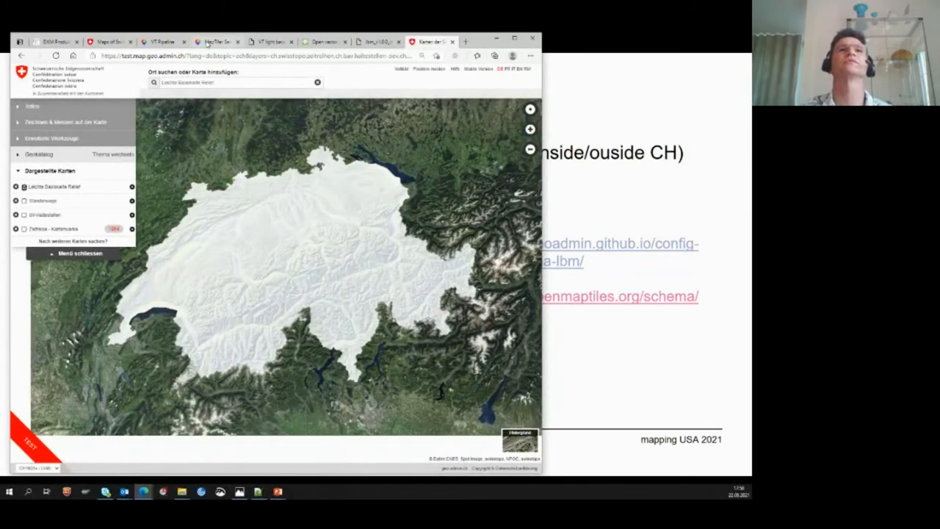
Step: Show the MapTiler inspector with light base map transportation attributes
click(213, 41)
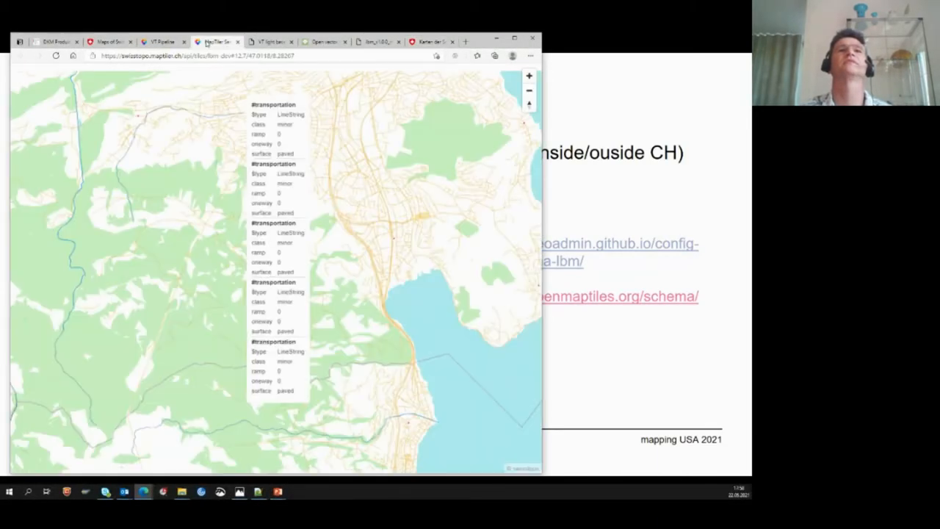
click(276, 324)
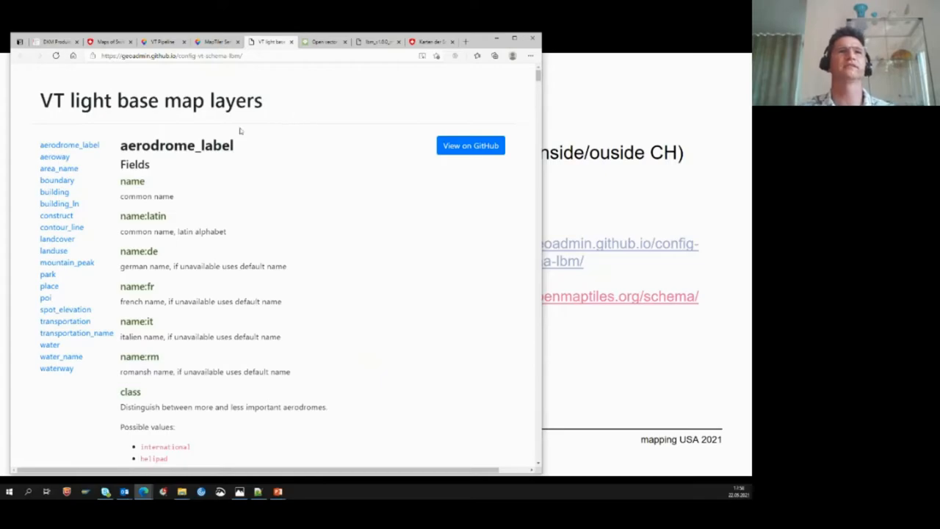
mouse_move(207, 179)
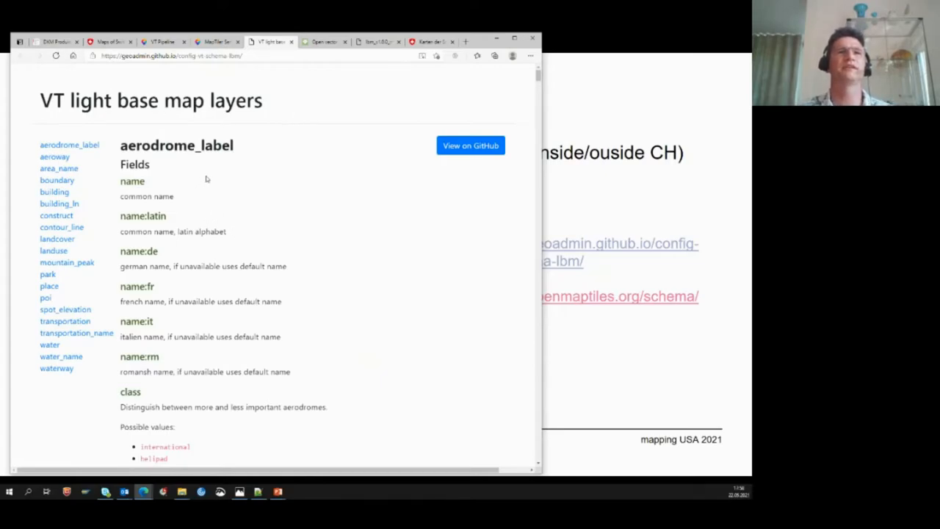
mouse_move(268, 236)
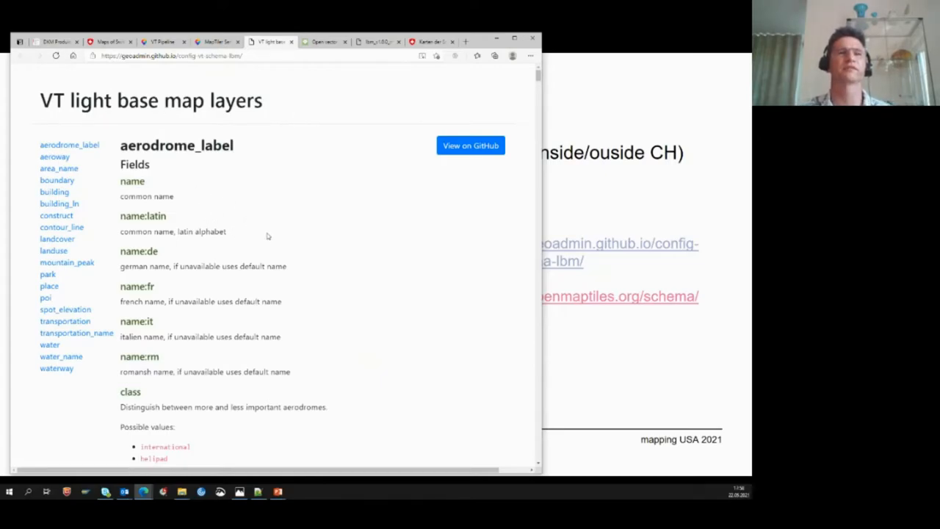
Step: Scroll the LBM schema page to the area_name layer's name fields and diagram
scroll(down, 3)
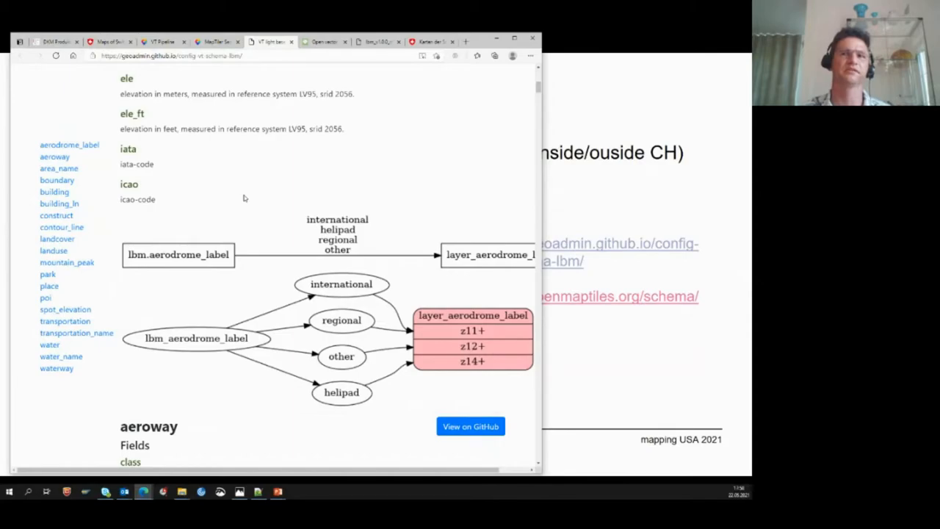
mouse_move(429, 391)
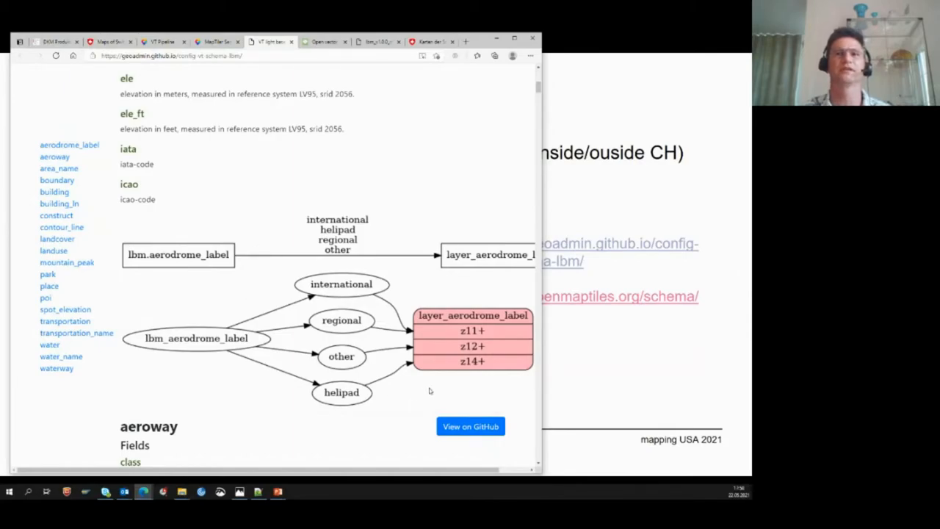
scroll(up, 3)
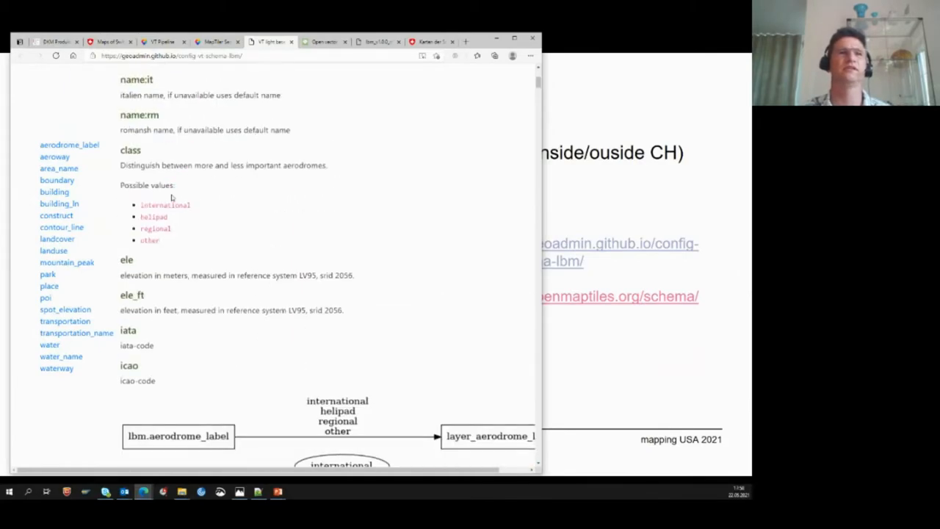
mouse_move(296, 374)
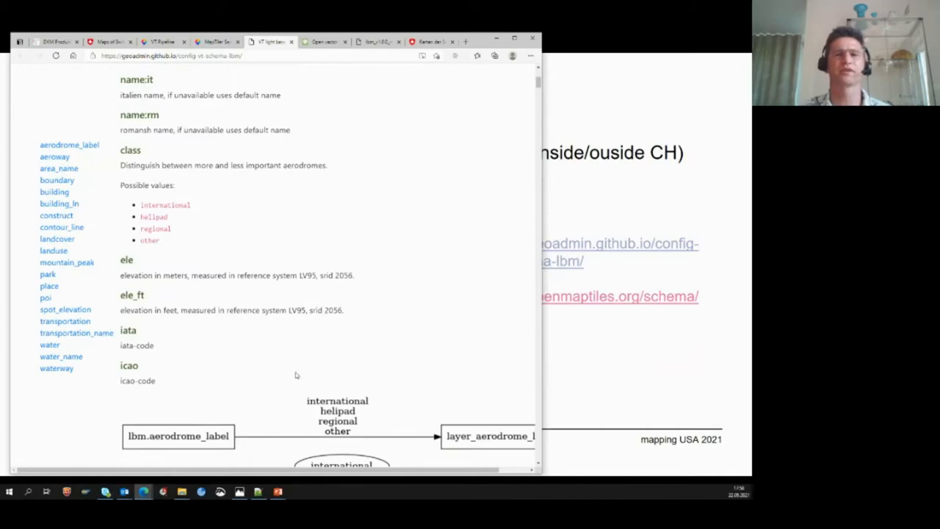
scroll(down, 3)
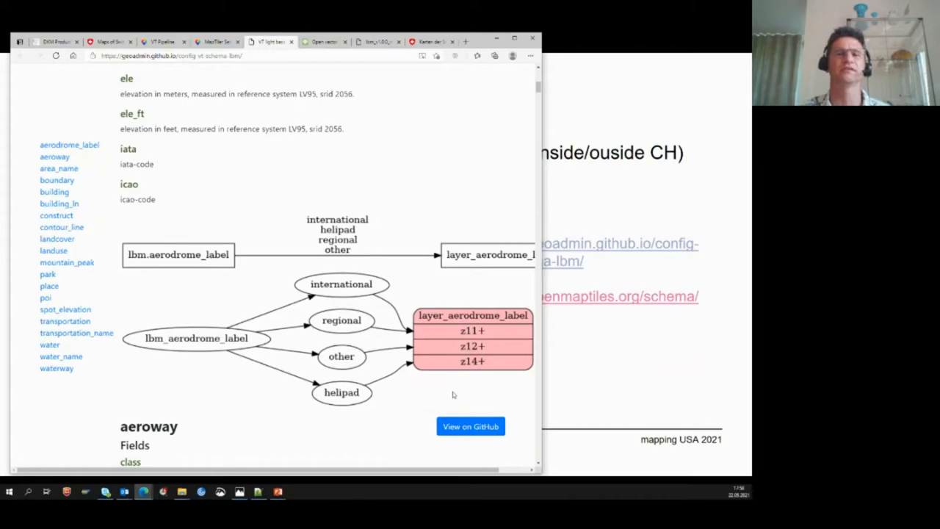
scroll(down, 3)
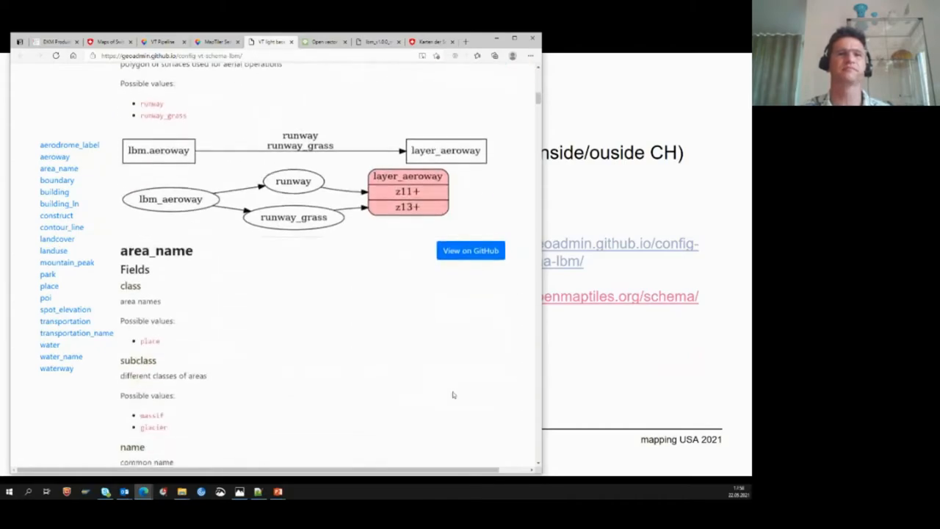
scroll(down, 3)
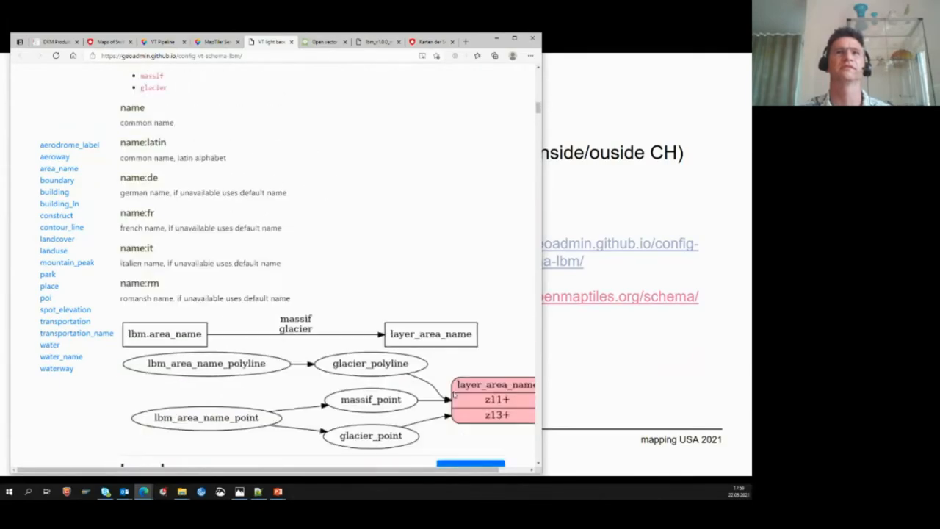
scroll(up, 3)
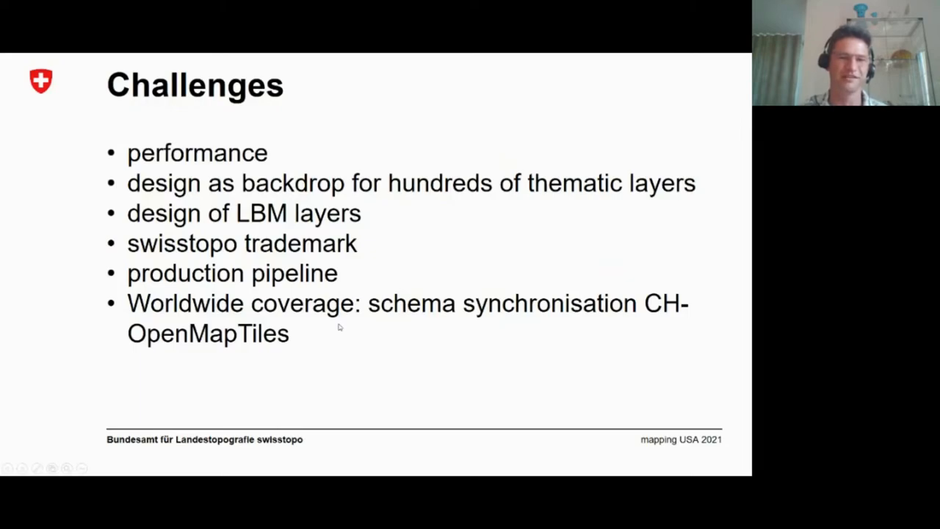
mouse_move(317, 328)
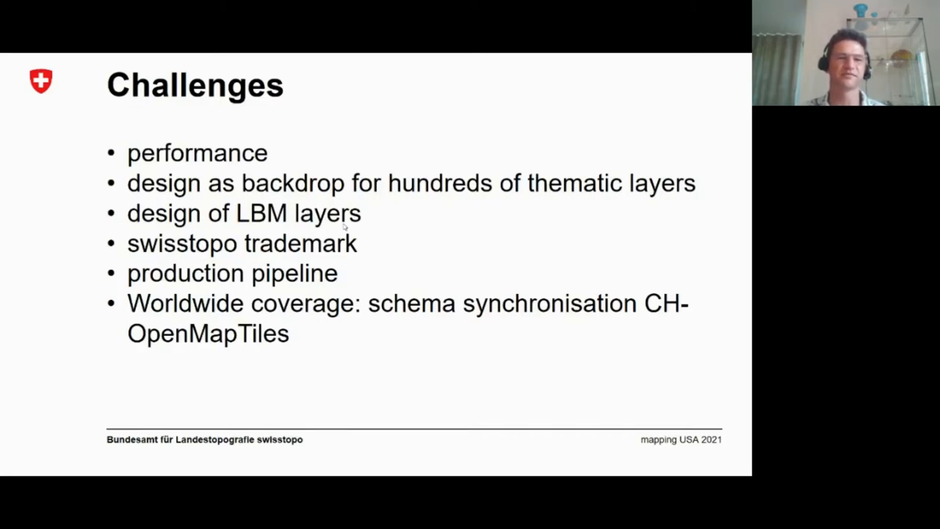
mouse_move(250, 261)
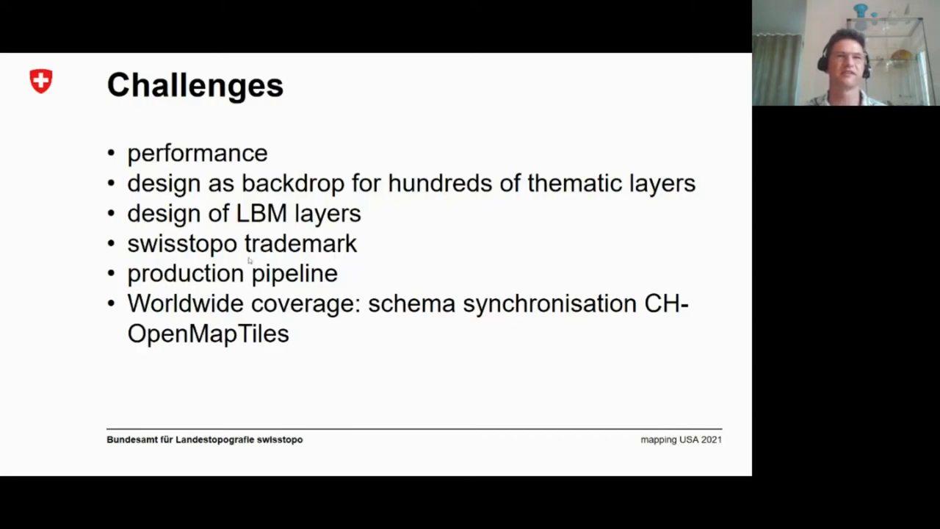
mouse_move(257, 288)
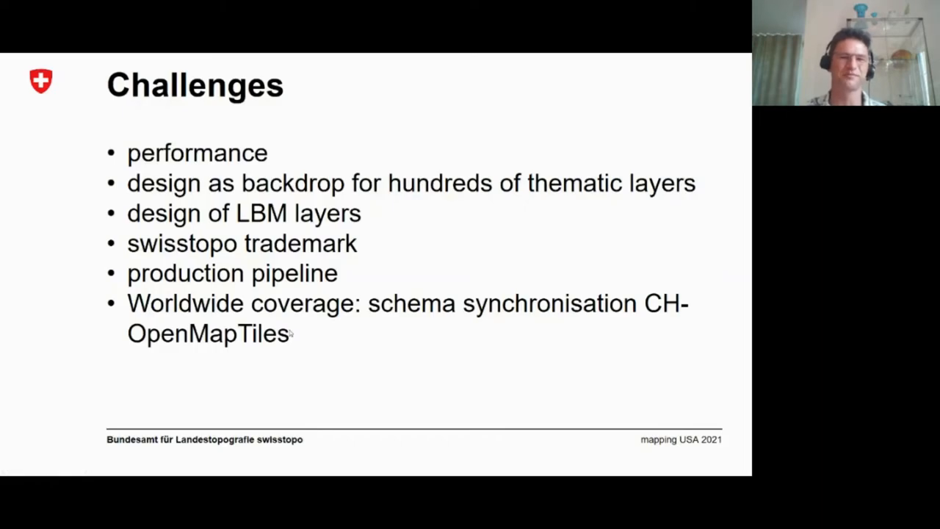
mouse_move(289, 333)
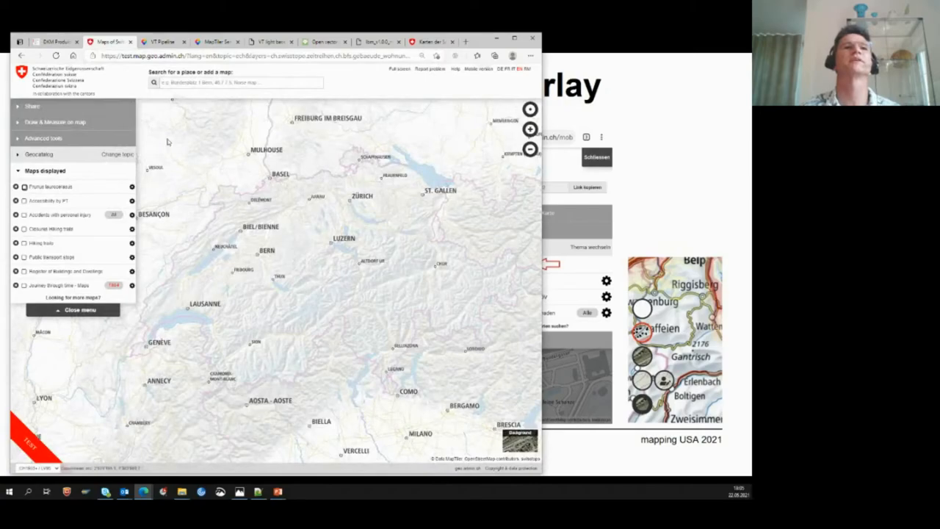
mouse_move(315, 274)
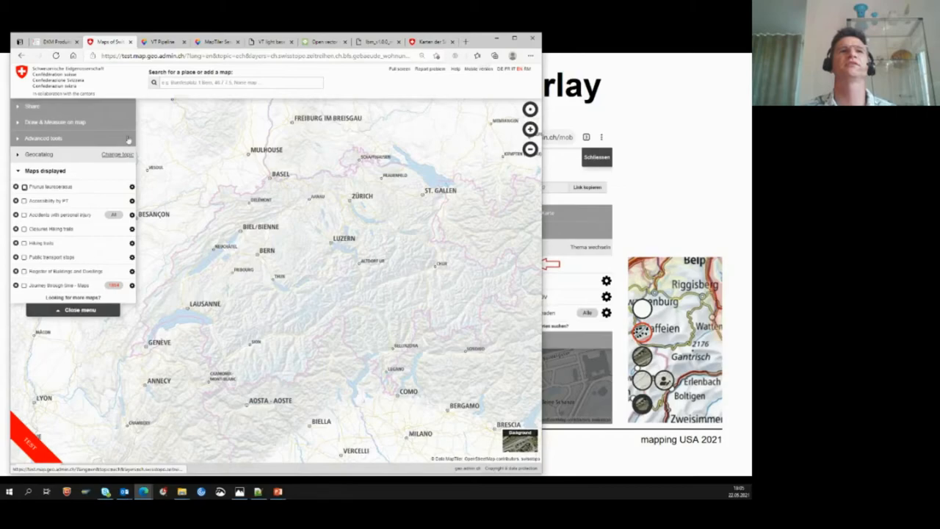
mouse_move(119, 205)
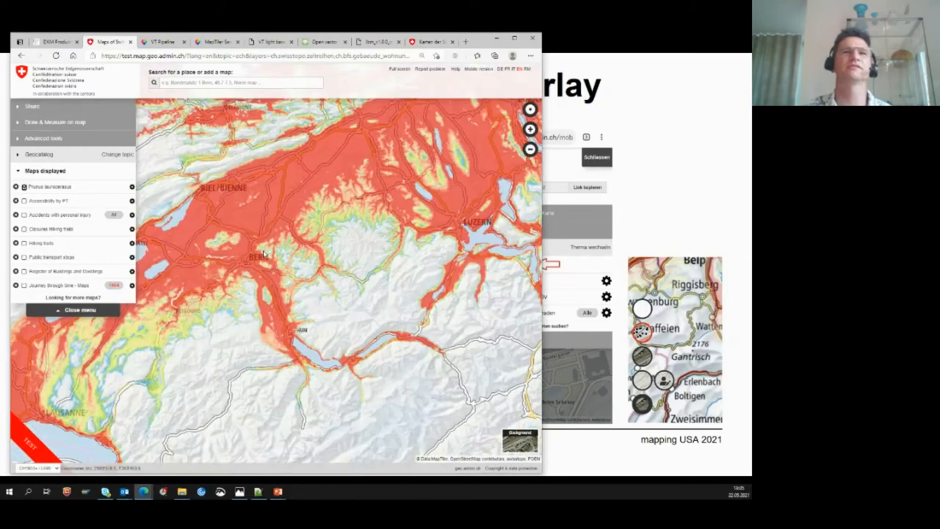
Step: Zoom the map in on Bern
scroll(up, 3)
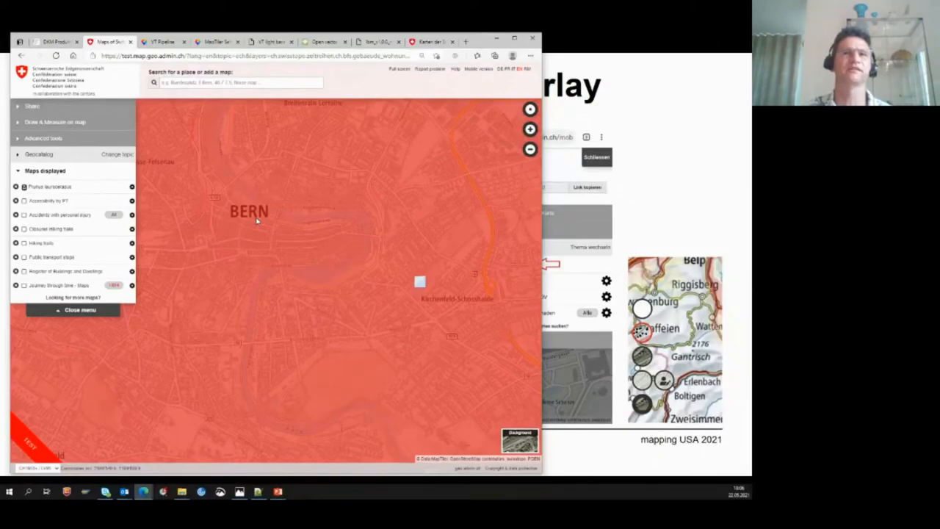
mouse_move(291, 250)
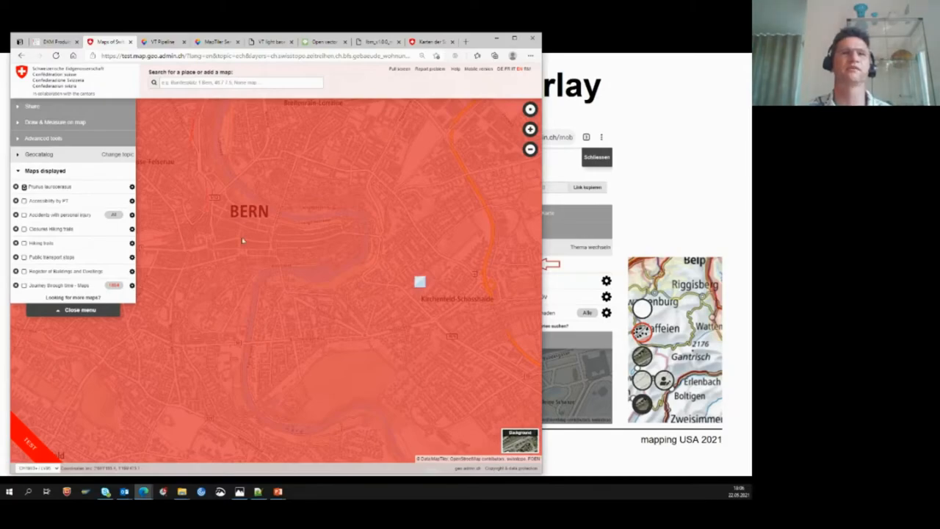
mouse_move(254, 220)
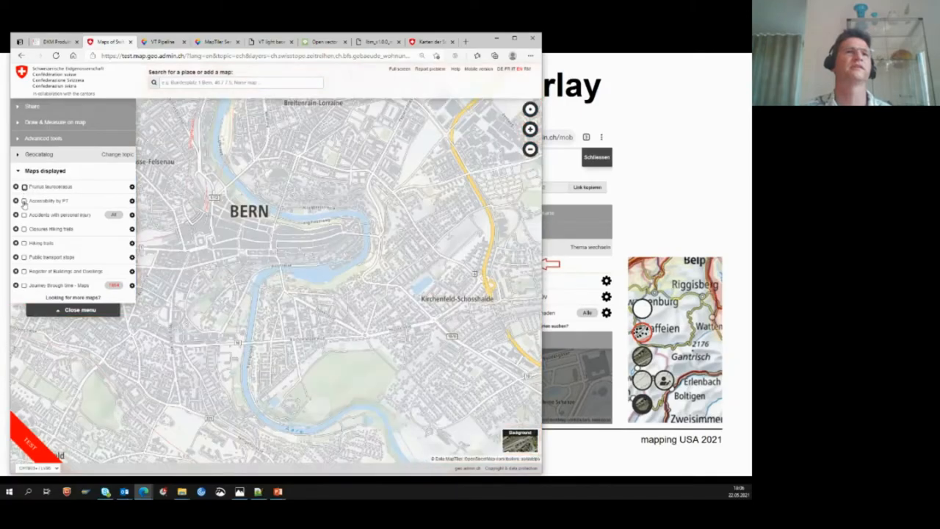
Step: Turn on the Accessibility by PT layer in Maps displayed
click(25, 200)
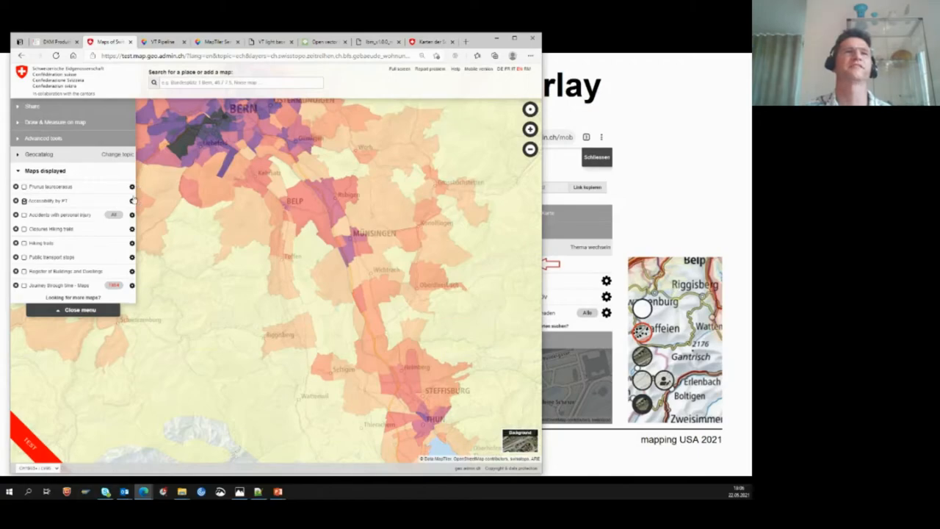
click(131, 200)
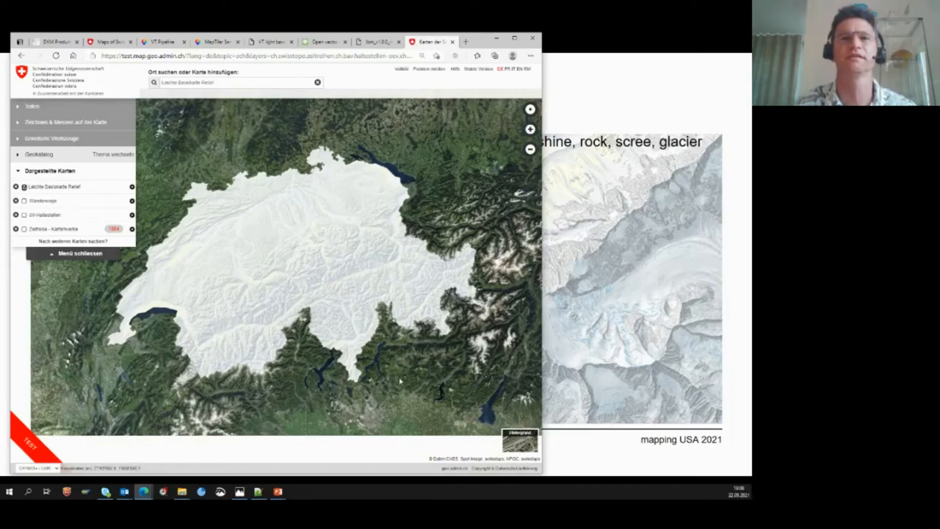
mouse_move(393, 361)
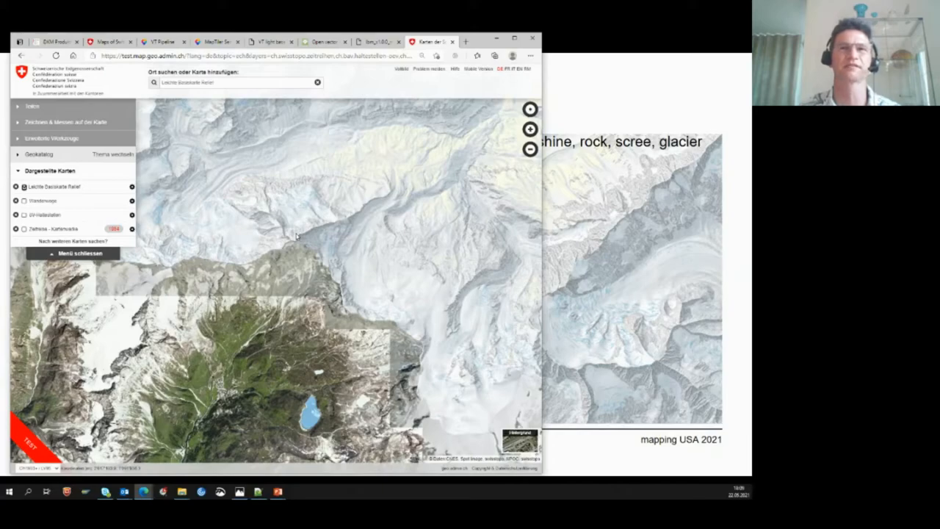
mouse_move(448, 145)
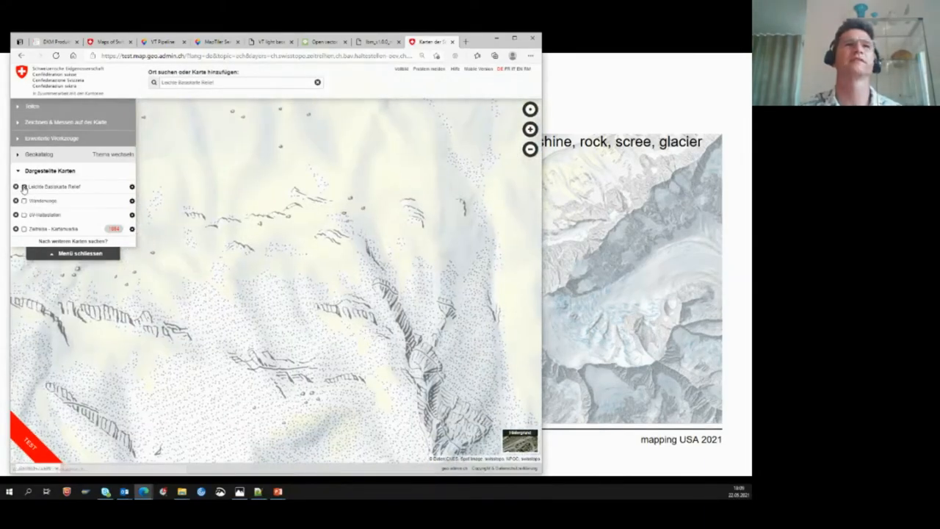
click(24, 186)
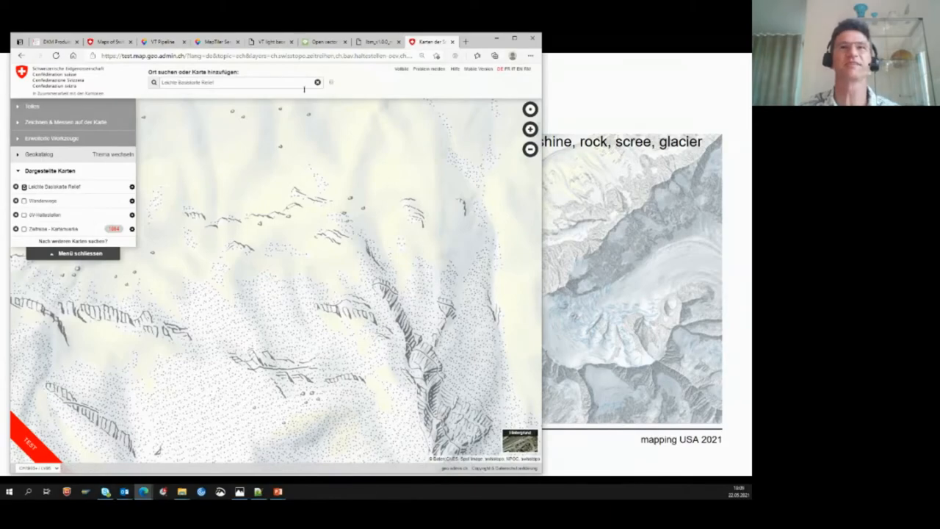
click(14, 186)
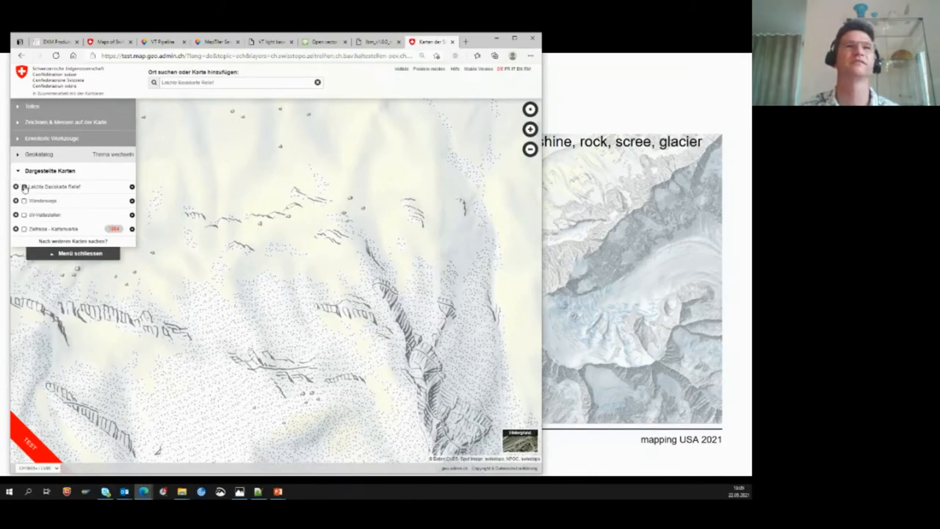
click(16, 186)
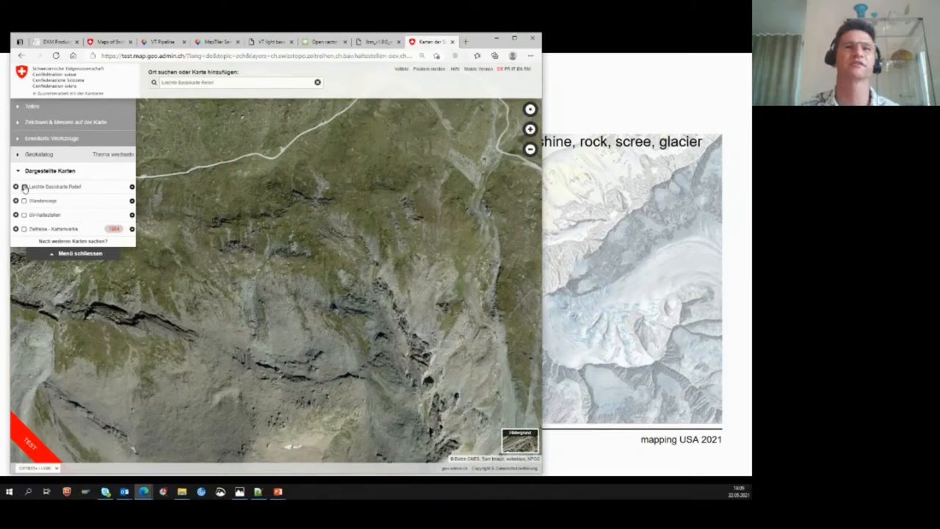
click(14, 187)
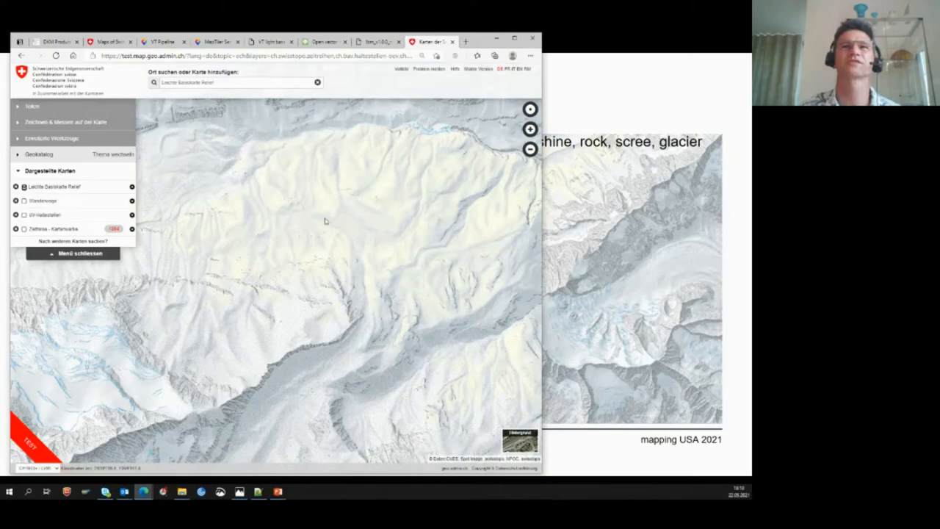
mouse_move(367, 207)
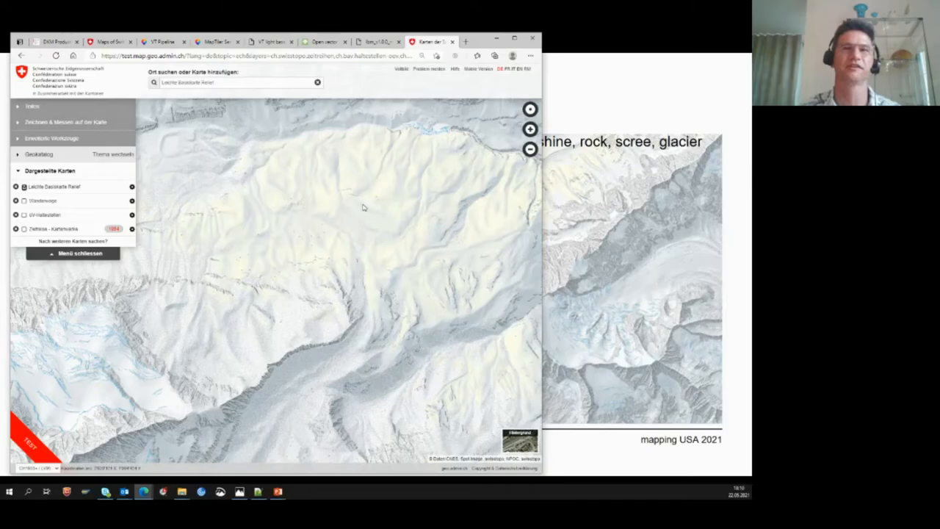
click(24, 186)
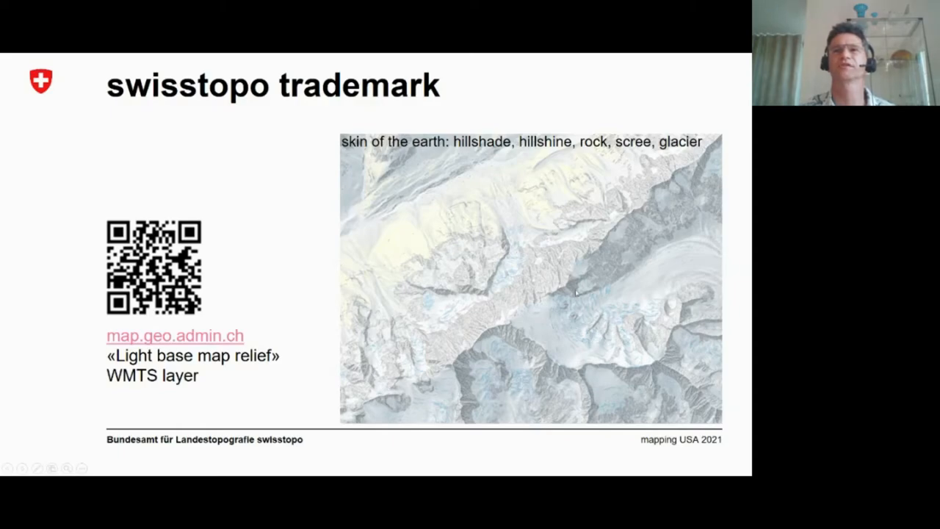
mouse_move(490, 332)
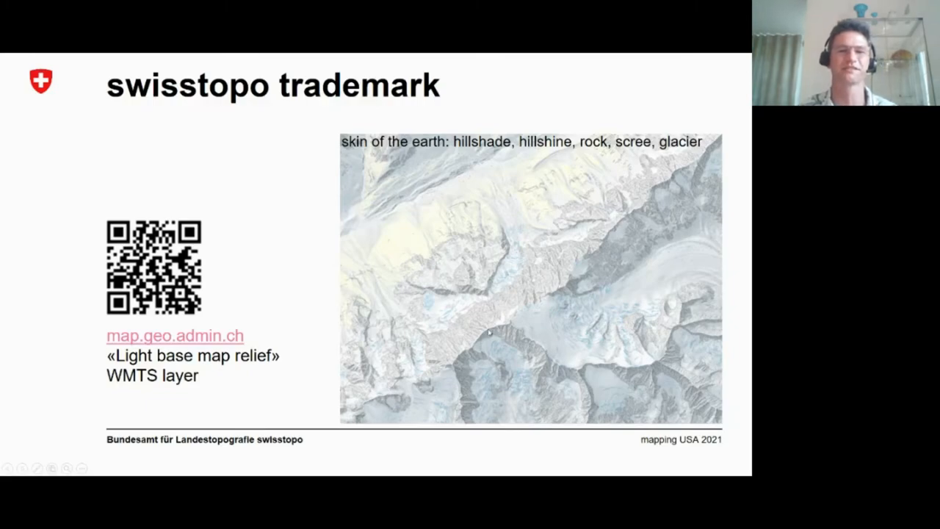
mouse_move(468, 273)
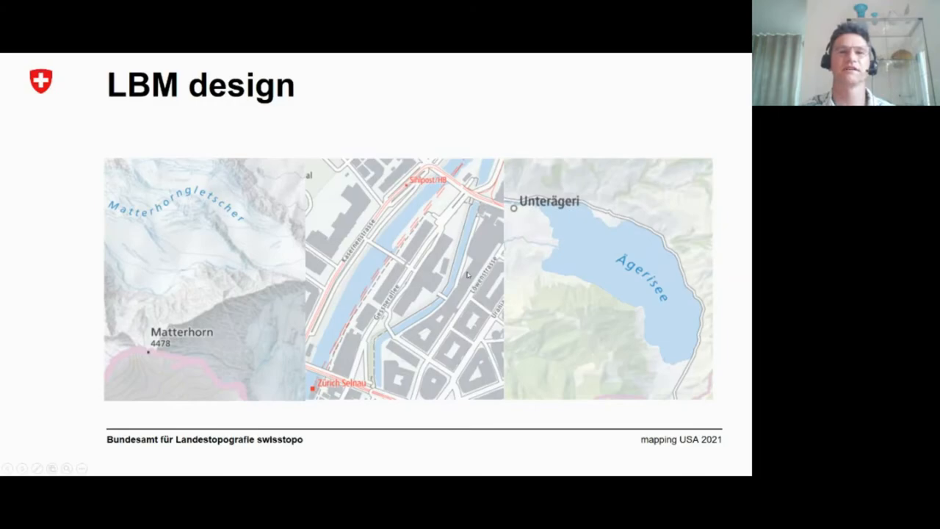
mouse_move(629, 295)
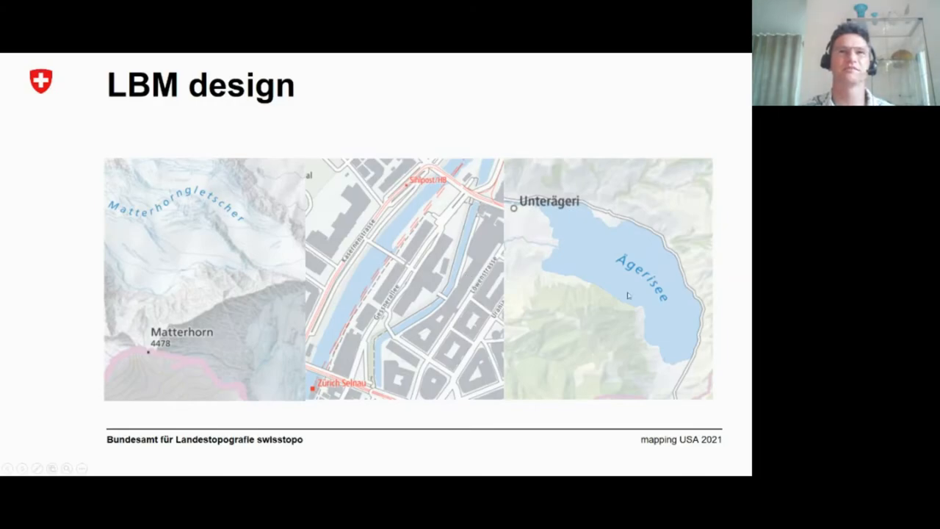
mouse_move(554, 344)
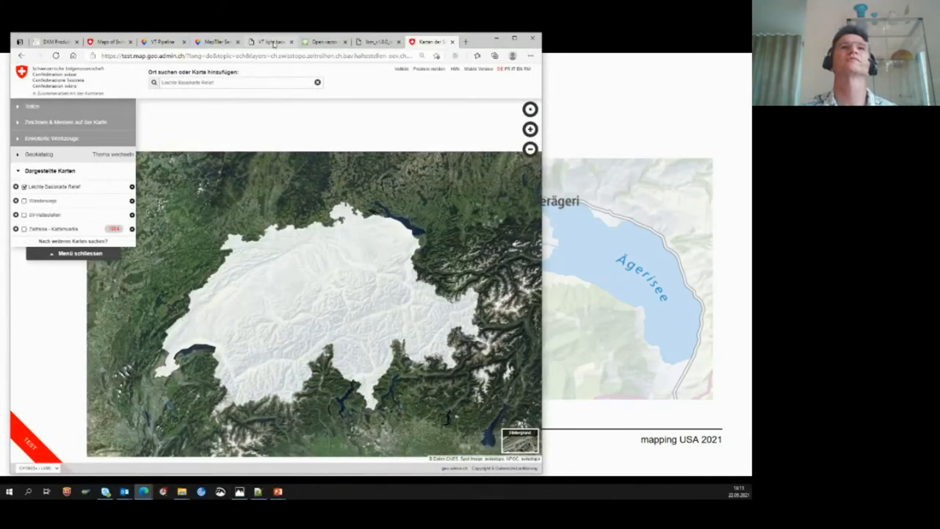
Step: Switch to the MapTiler Cloud style editor tab
click(213, 42)
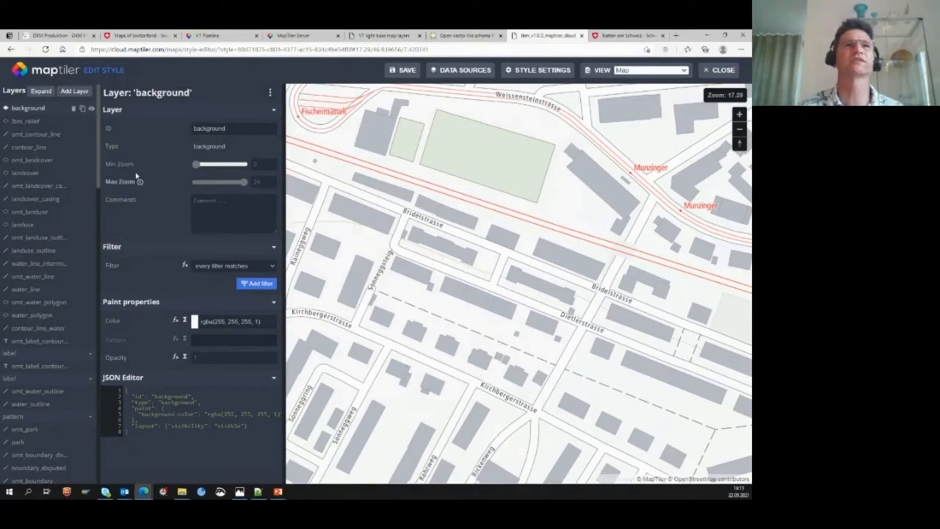
mouse_move(33, 79)
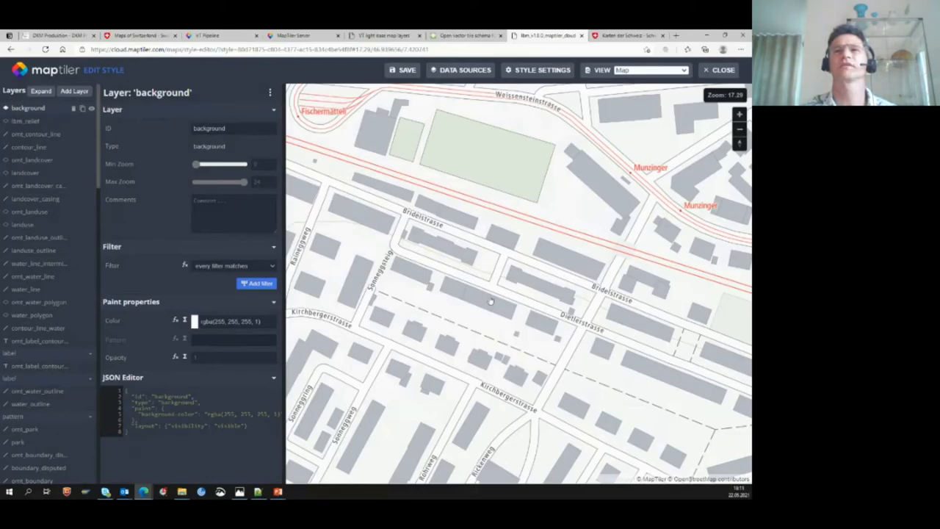
mouse_move(588, 295)
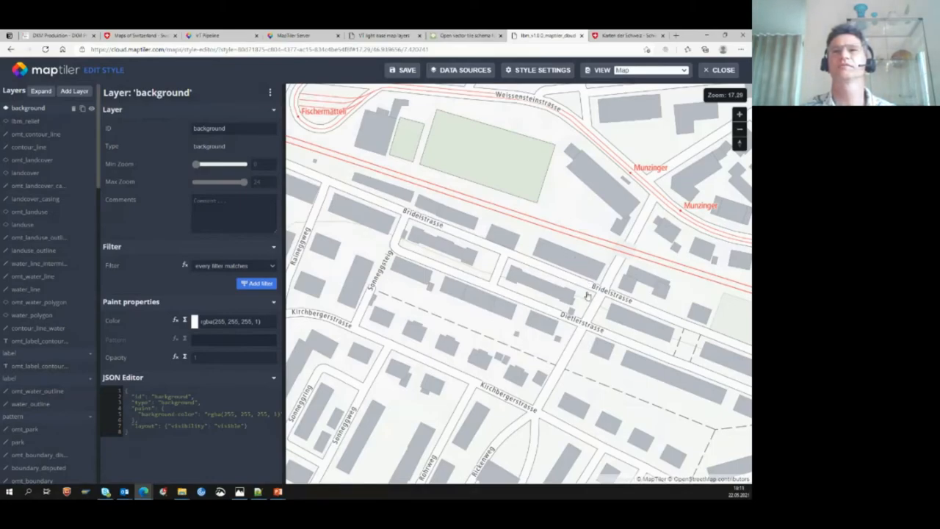
mouse_move(512, 279)
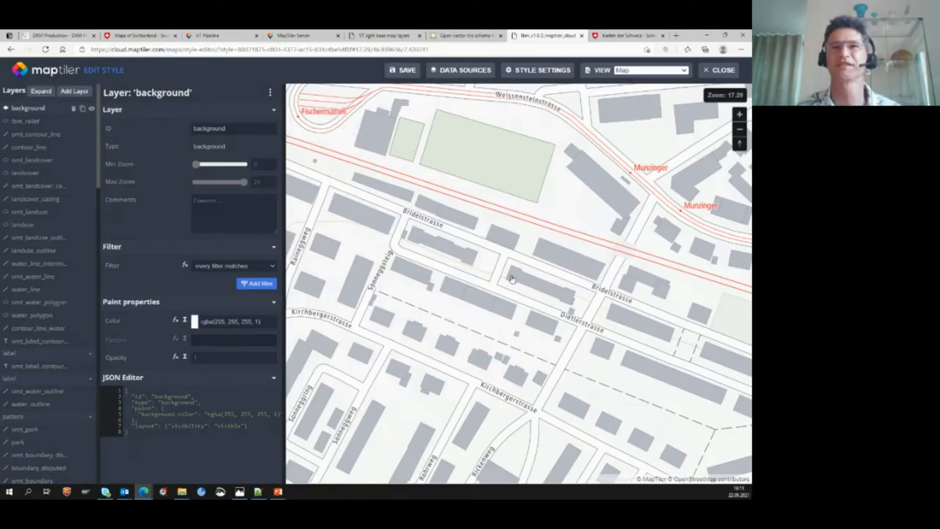
mouse_move(516, 271)
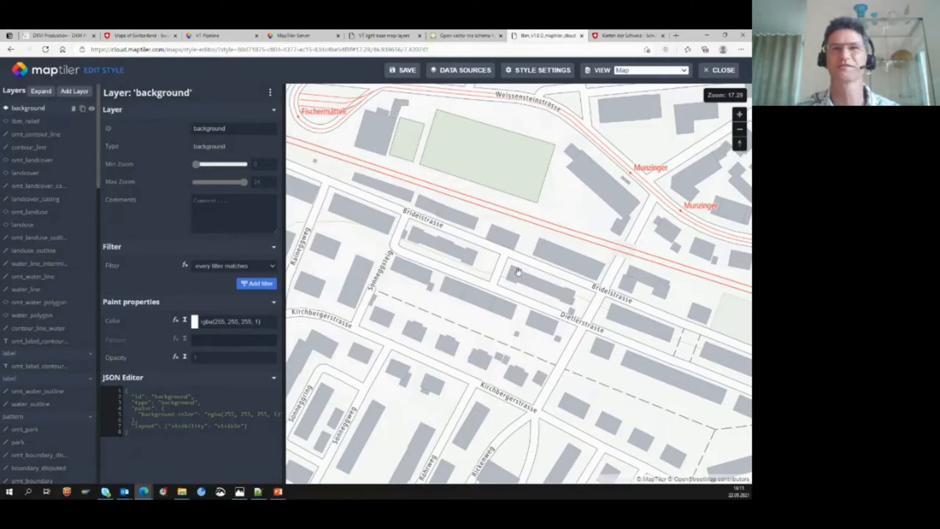
mouse_move(512, 281)
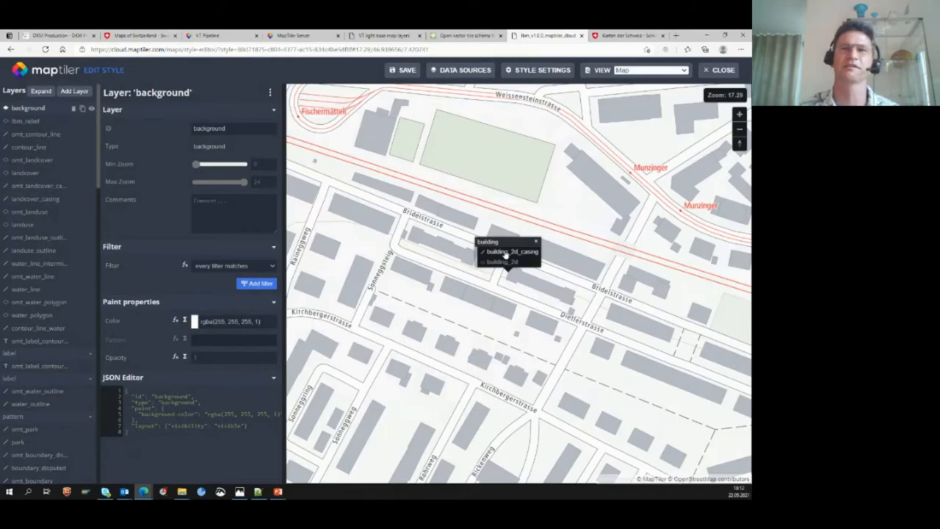
Step: Open building_2d and scroll to its zoom-based opacity and grey colour stops
click(501, 261)
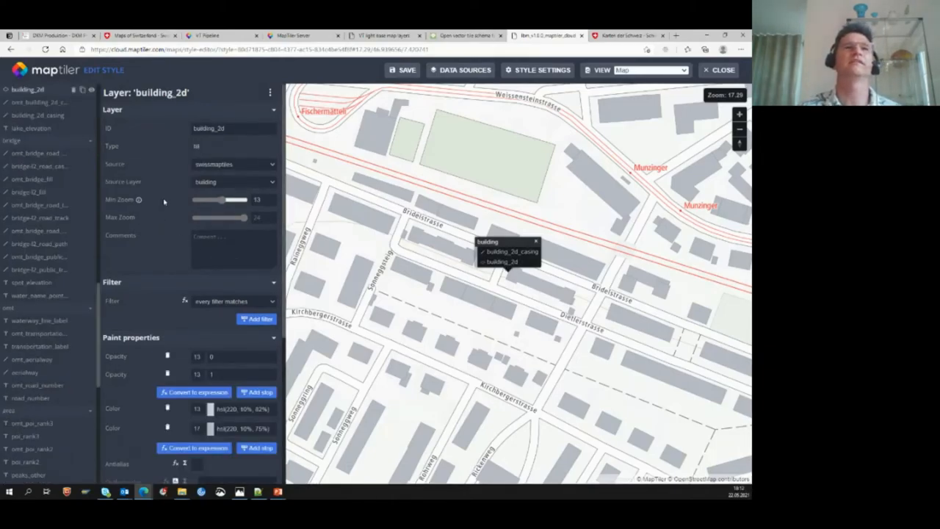
mouse_move(156, 223)
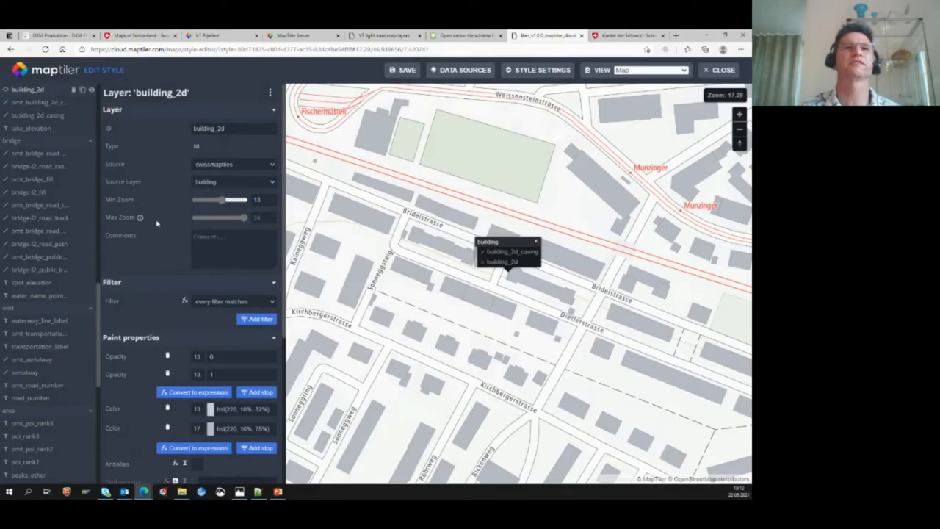
mouse_move(156, 206)
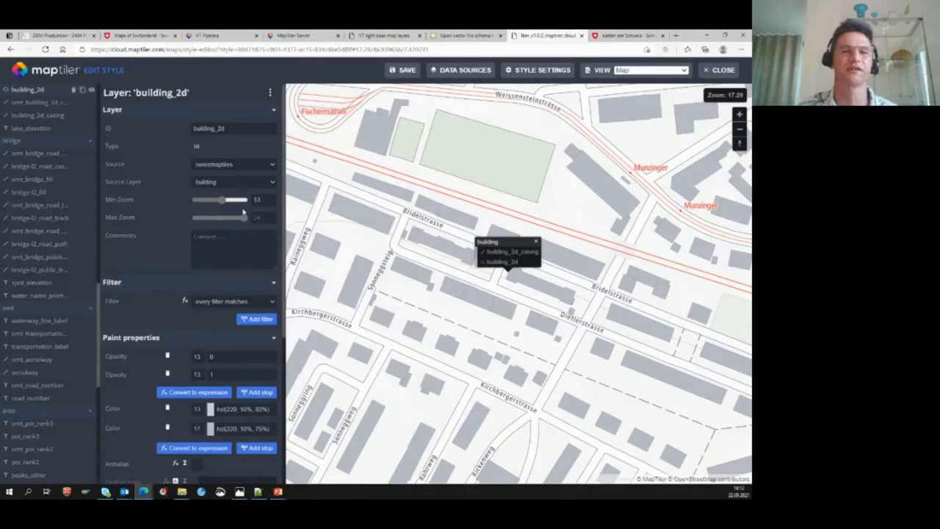
mouse_move(202, 197)
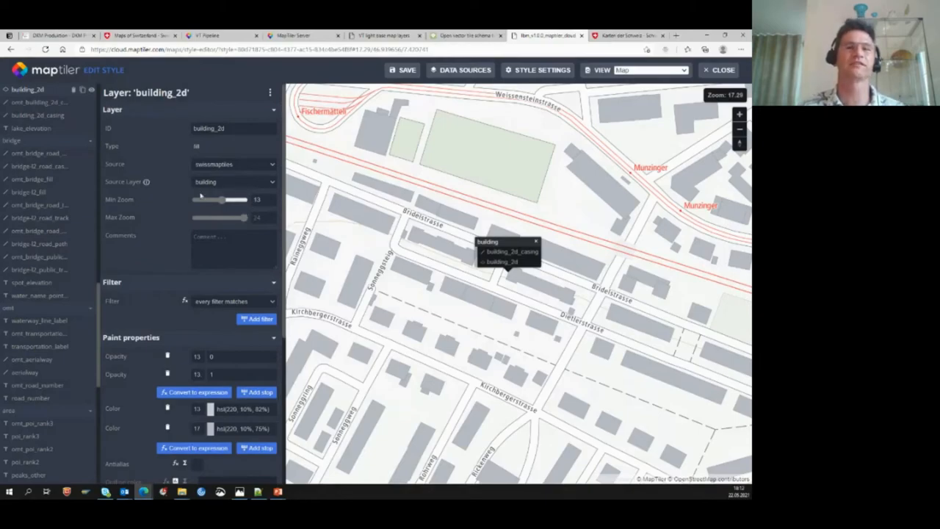
mouse_move(192, 204)
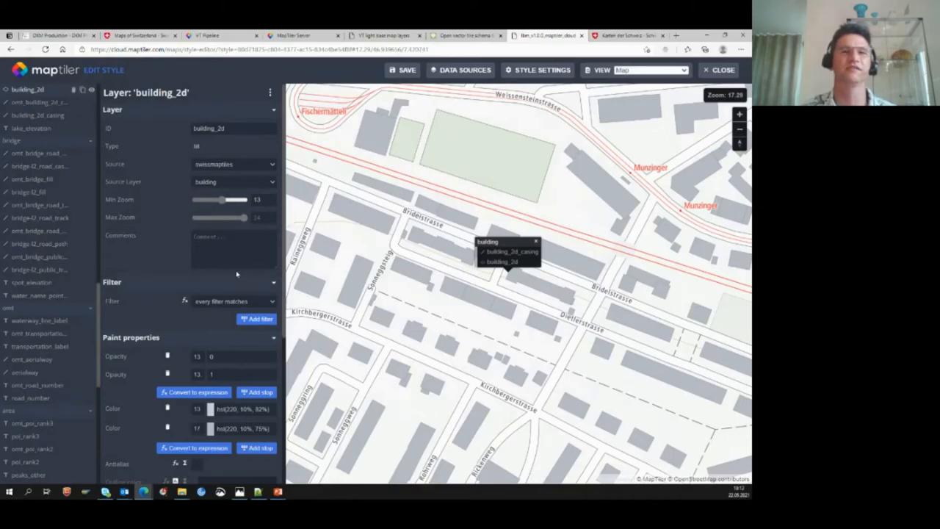
scroll(down, 3)
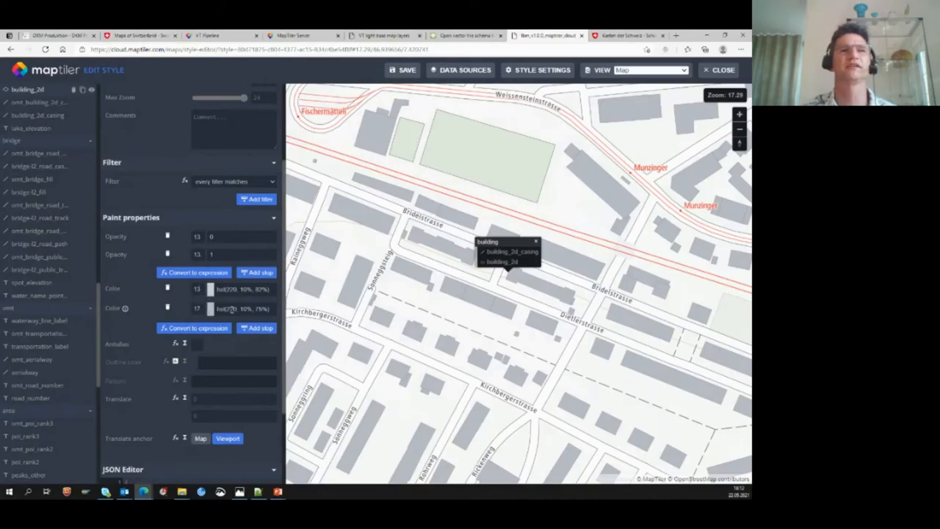
Step: Scroll to the building_2d_casing JSON with line width and opacity
scroll(down, 3)
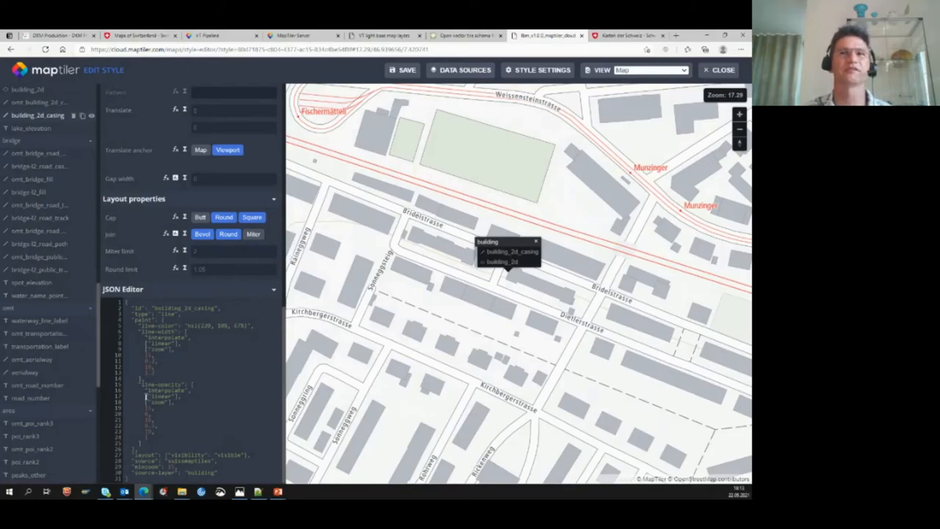
Step: Zoom the map preview out to the Zermatt and Matterhorn relief
scroll(up, 3)
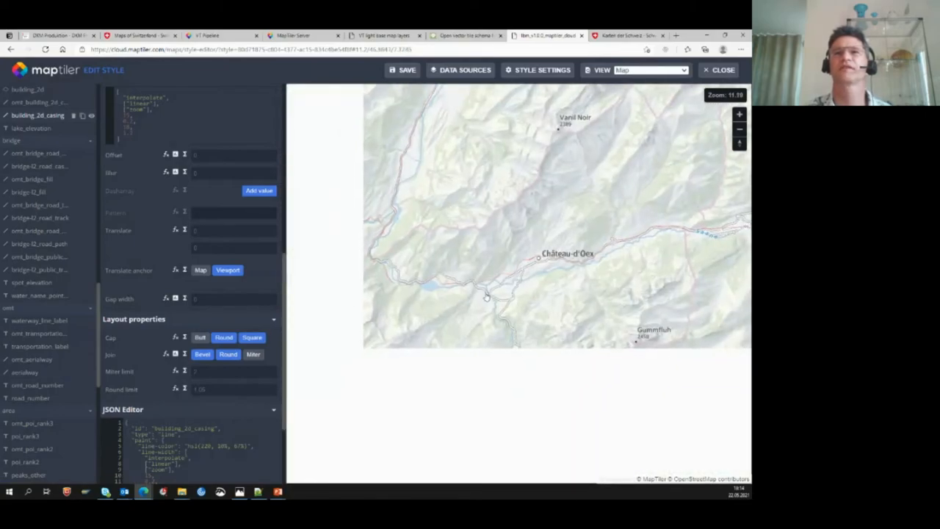
scroll(down, 3)
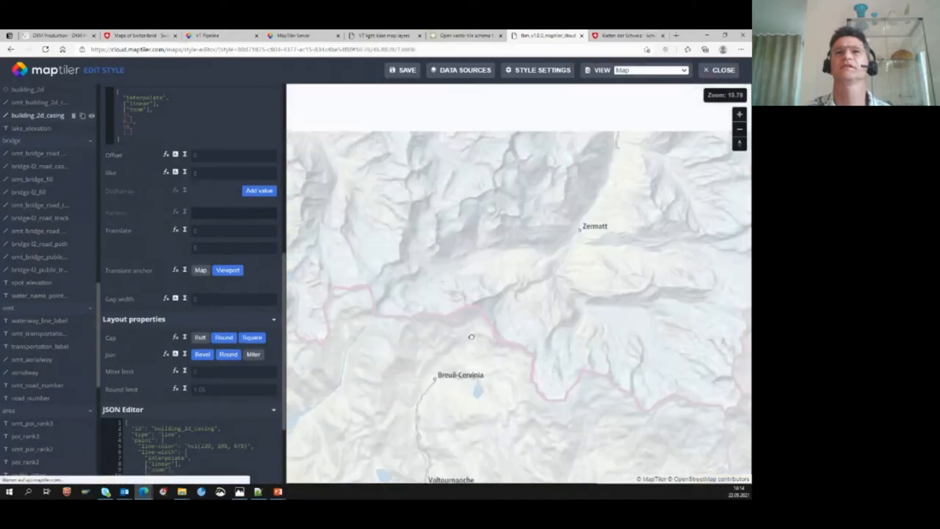
scroll(up, 3)
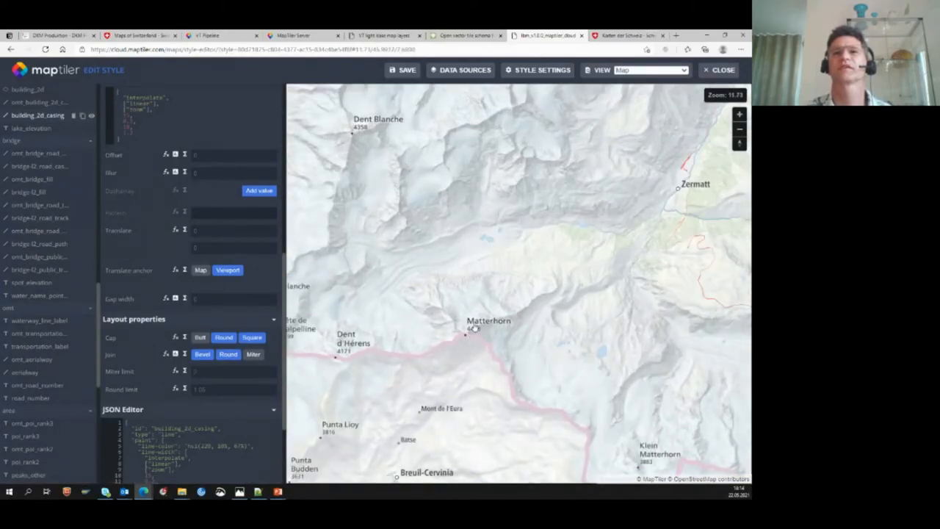
Step: Bring up the peaks_rank1 layer's mountain_peak source and rank filter
scroll(up, 3)
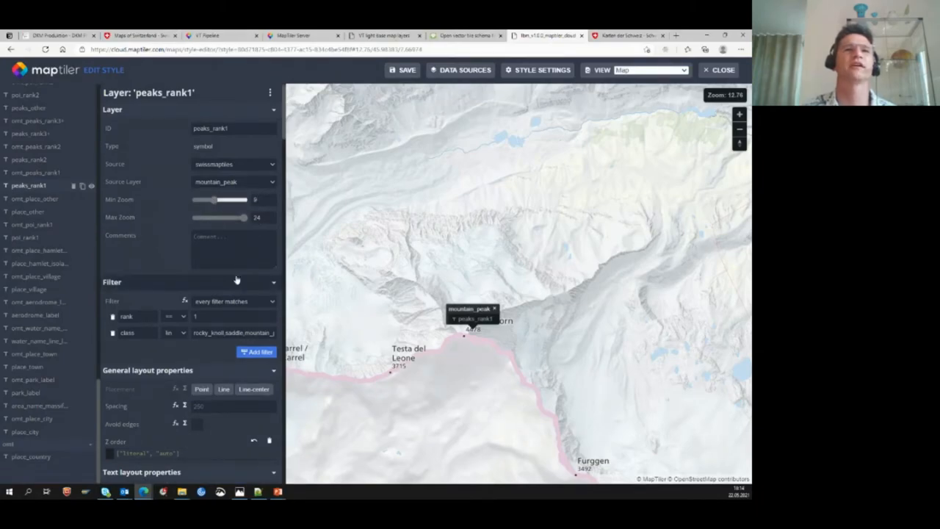
scroll(down, 3)
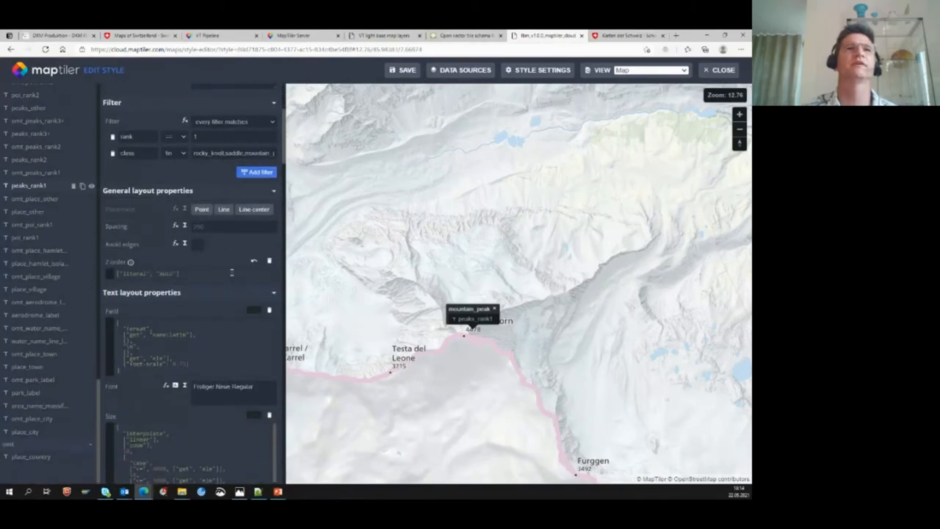
scroll(down, 3)
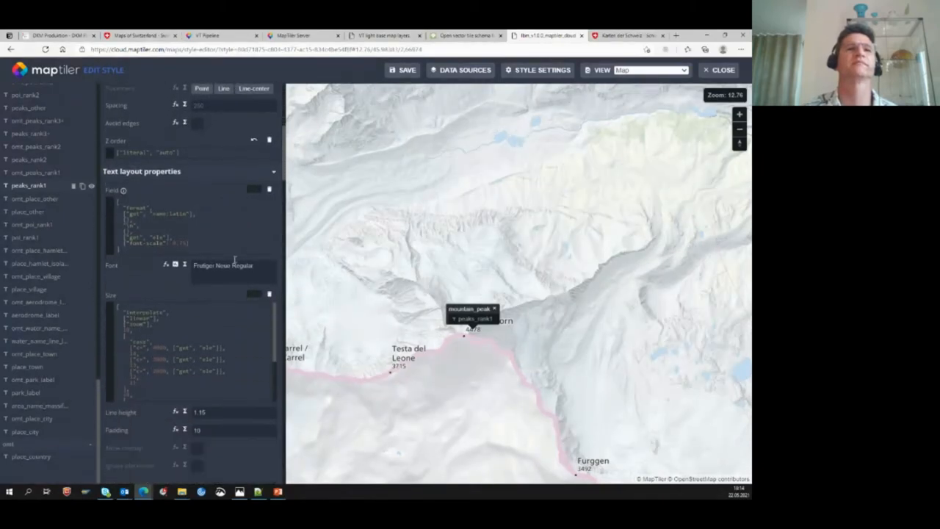
scroll(down, 3)
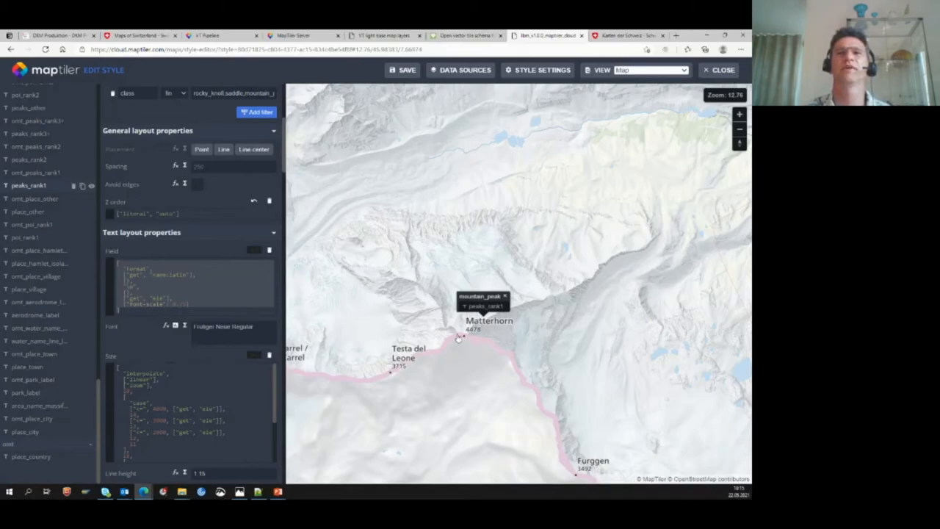
scroll(down, 3)
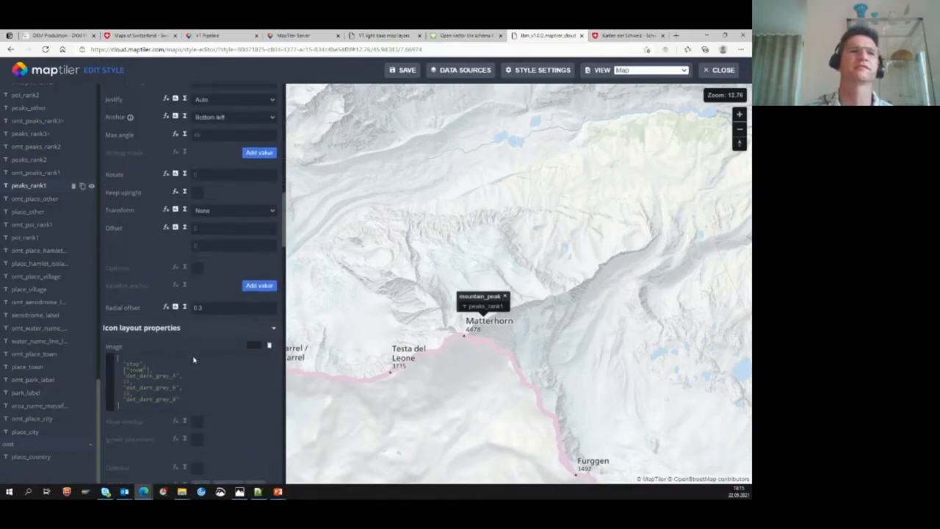
scroll(down, 3)
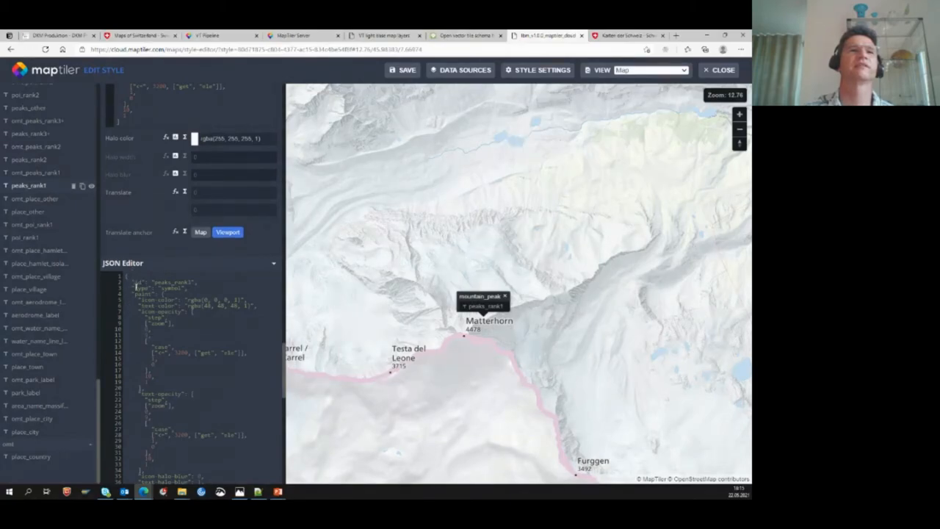
scroll(down, 3)
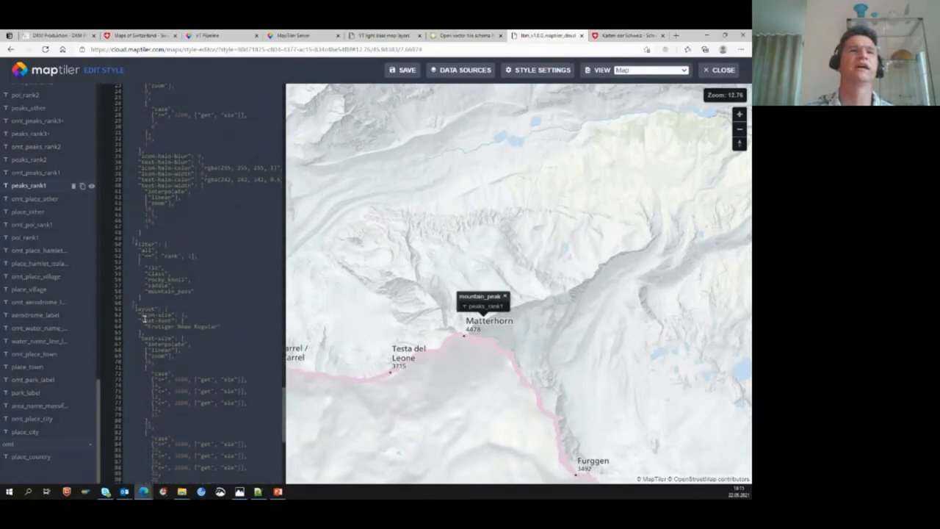
scroll(down, 3)
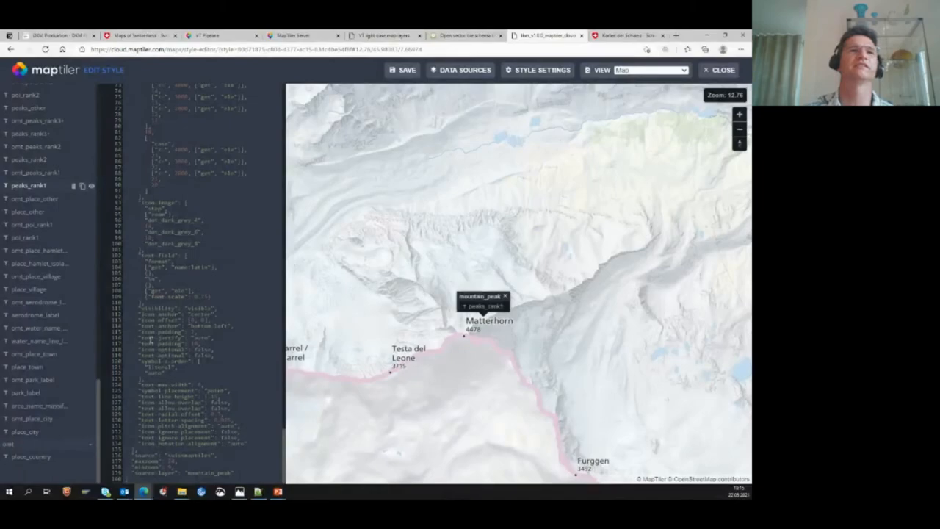
scroll(up, 3)
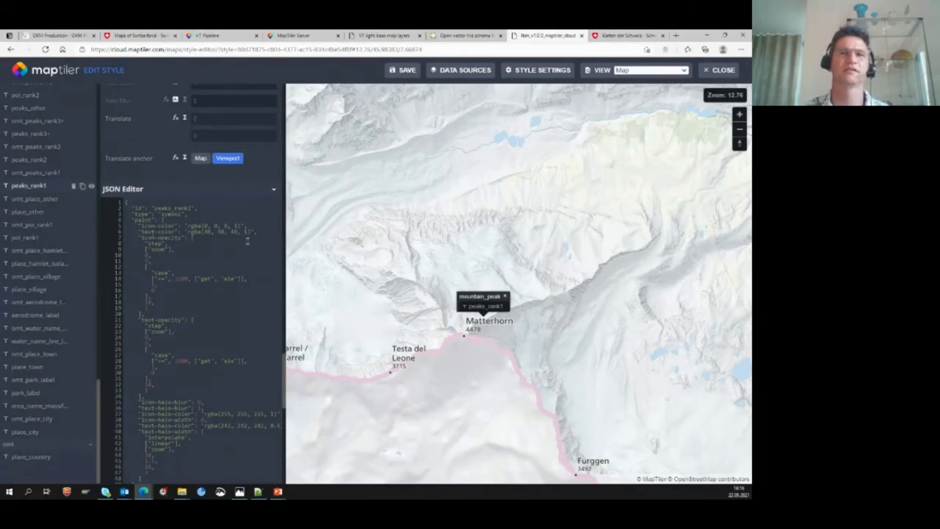
mouse_move(720, 47)
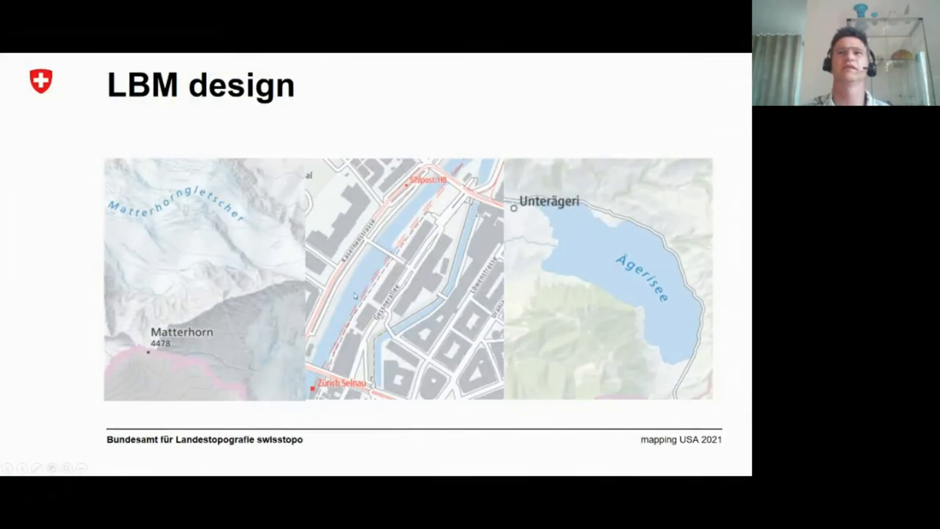
mouse_move(571, 288)
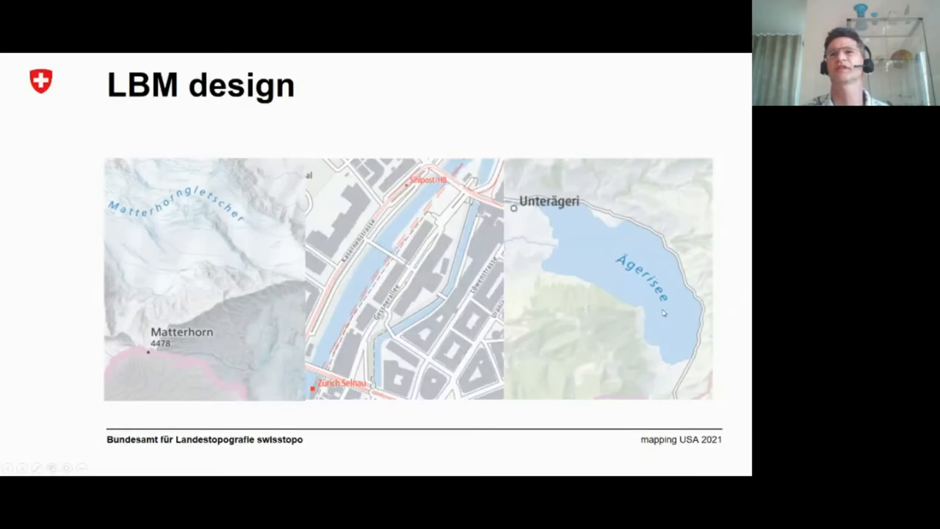
mouse_move(618, 373)
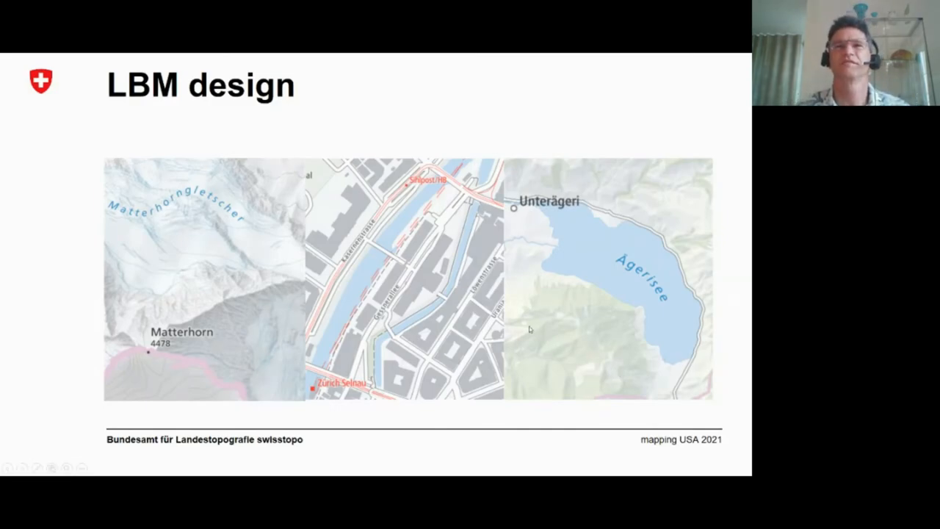
mouse_move(619, 267)
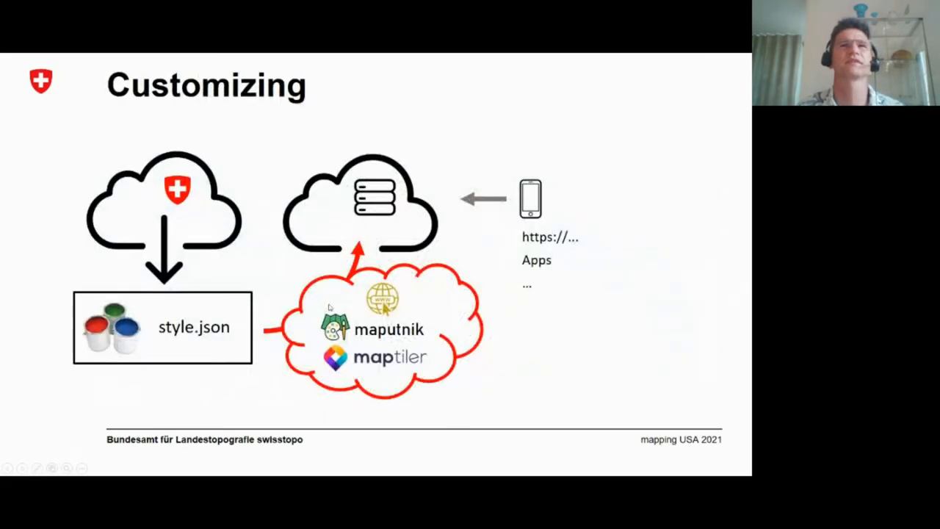
mouse_move(509, 348)
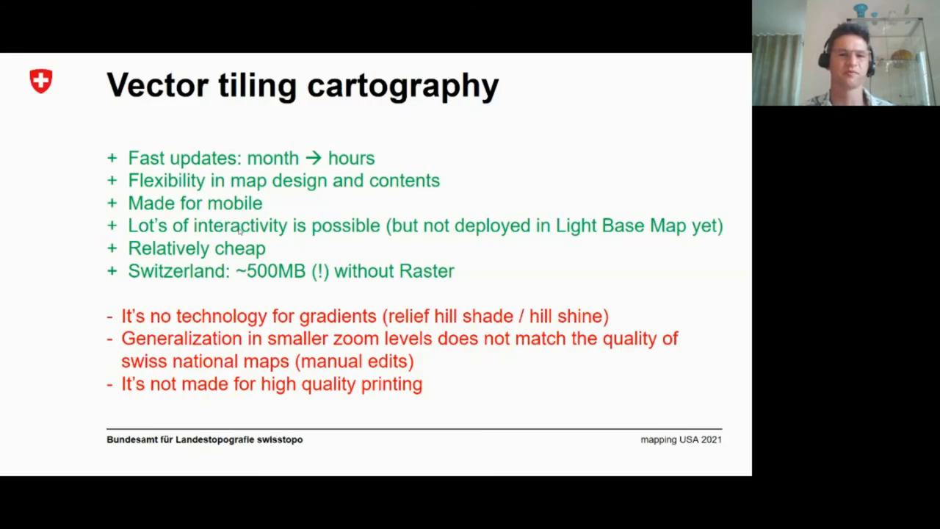
mouse_move(58, 237)
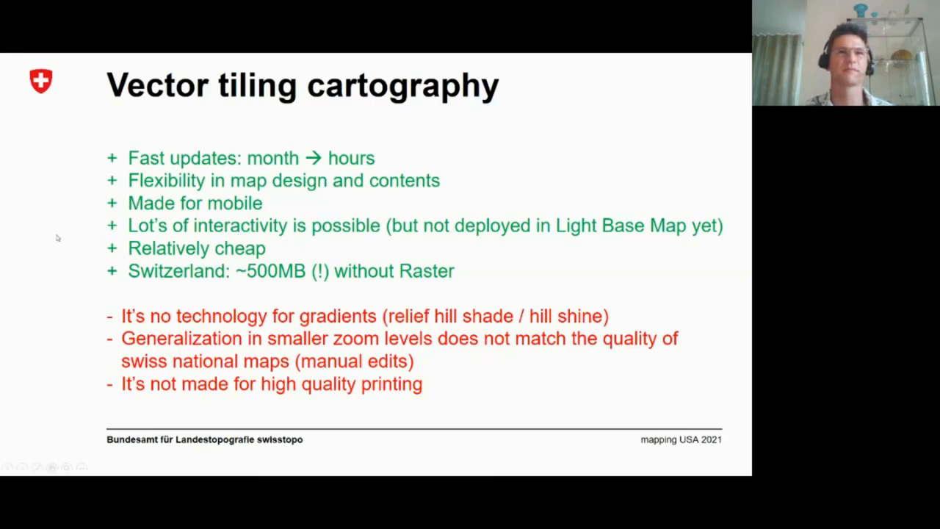
mouse_move(70, 257)
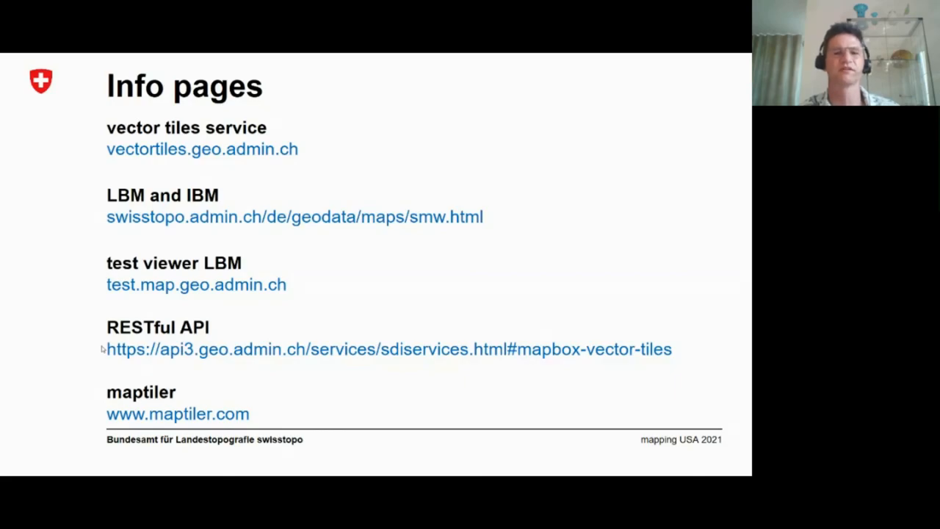
mouse_move(103, 196)
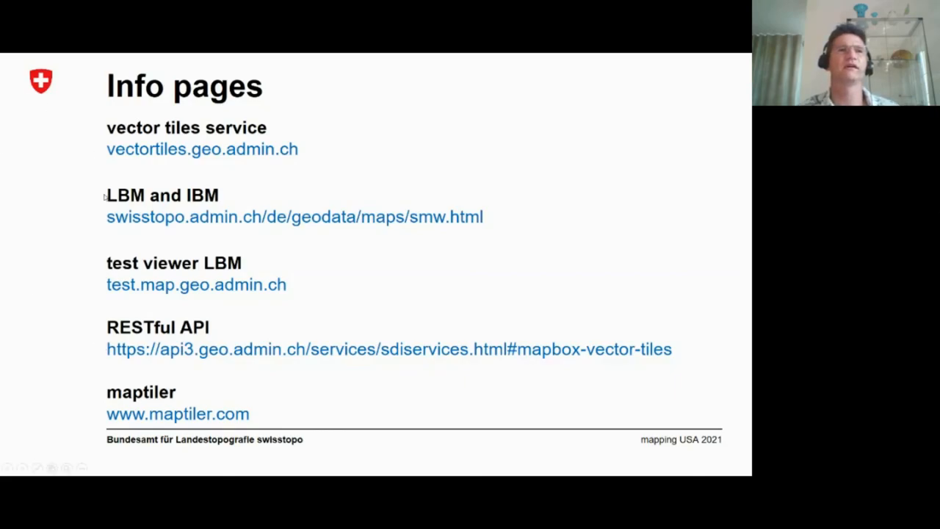
mouse_move(272, 157)
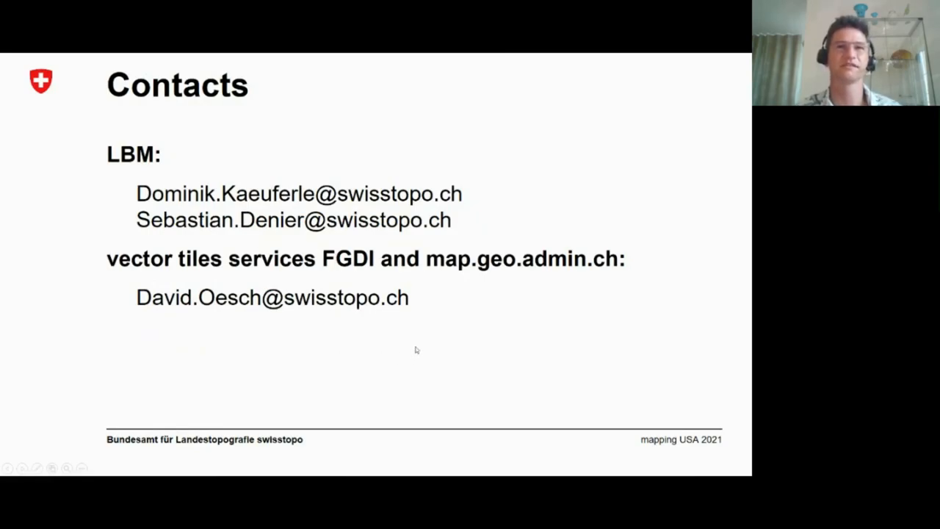
mouse_move(375, 361)
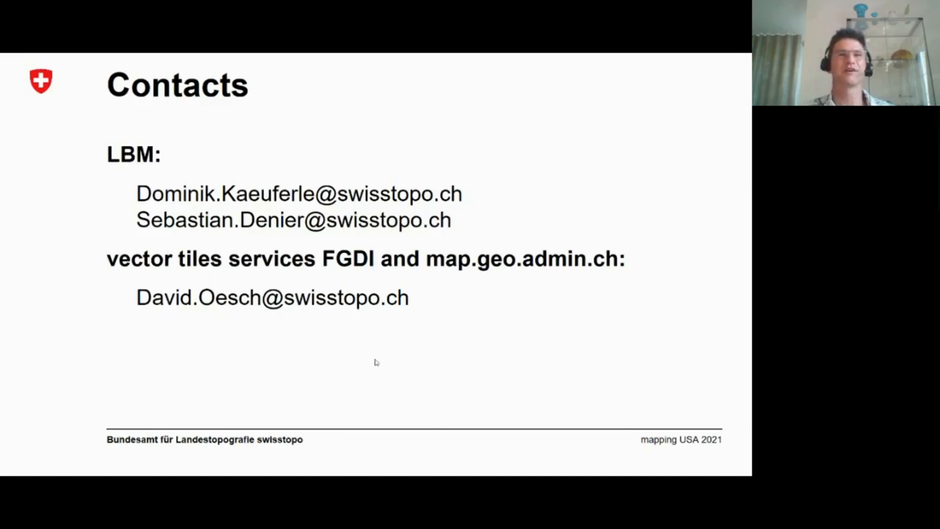